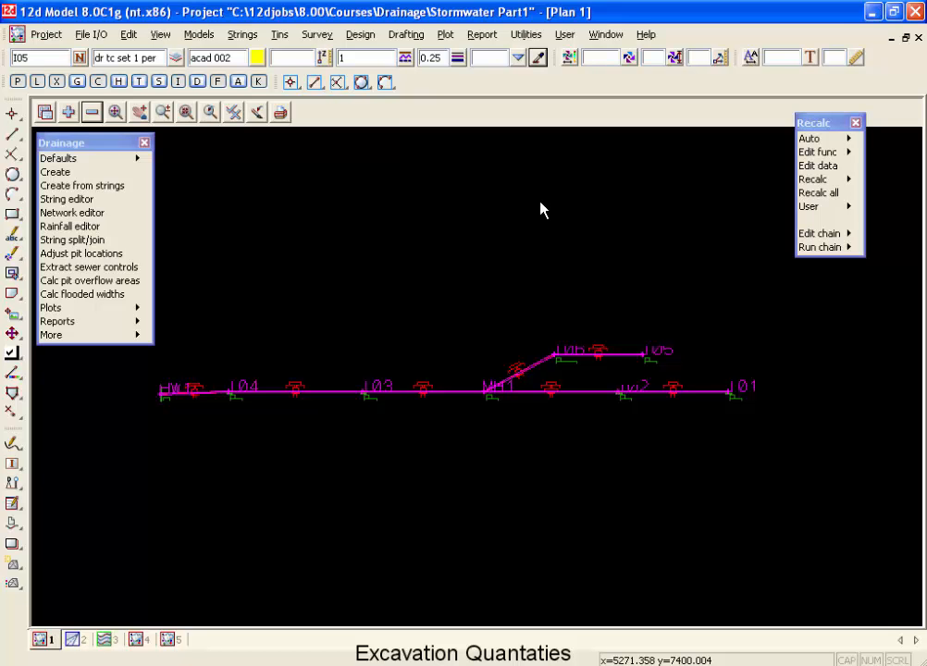
mouse_move(312, 240)
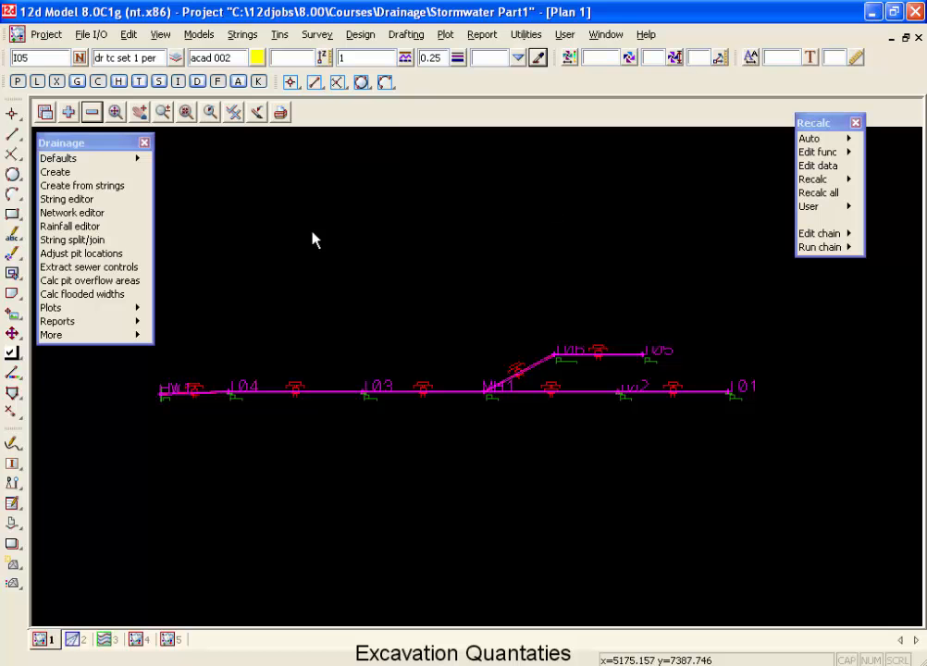
Open the Drainage Excav Quant dialog from Reports > Excavation quantities
click(57, 321)
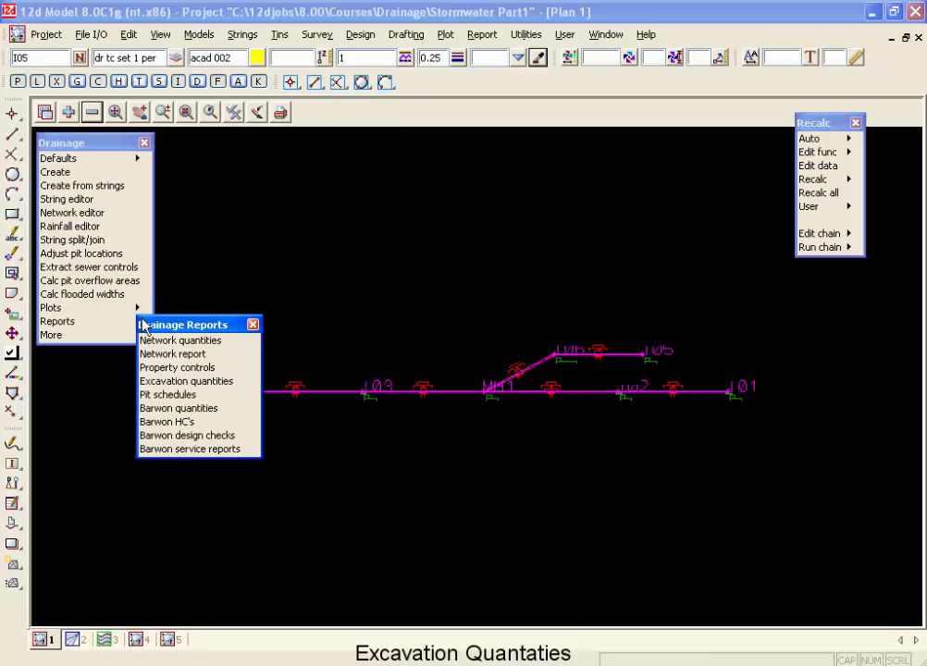
click(186, 380)
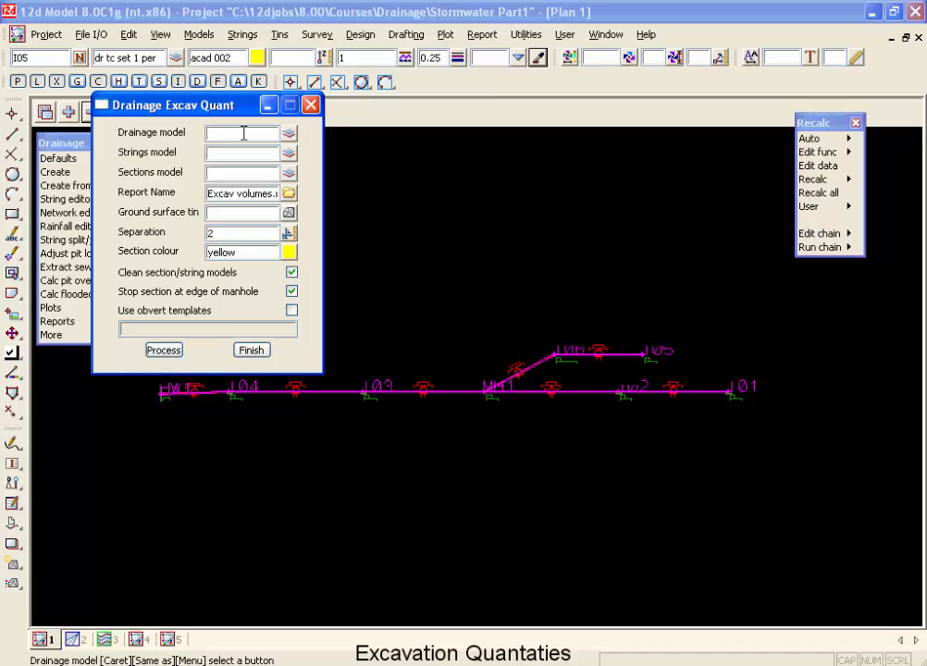
Set Drainage model to drainage 12d, Strings model to exc strings, Sections model to exc sections
click(287, 134)
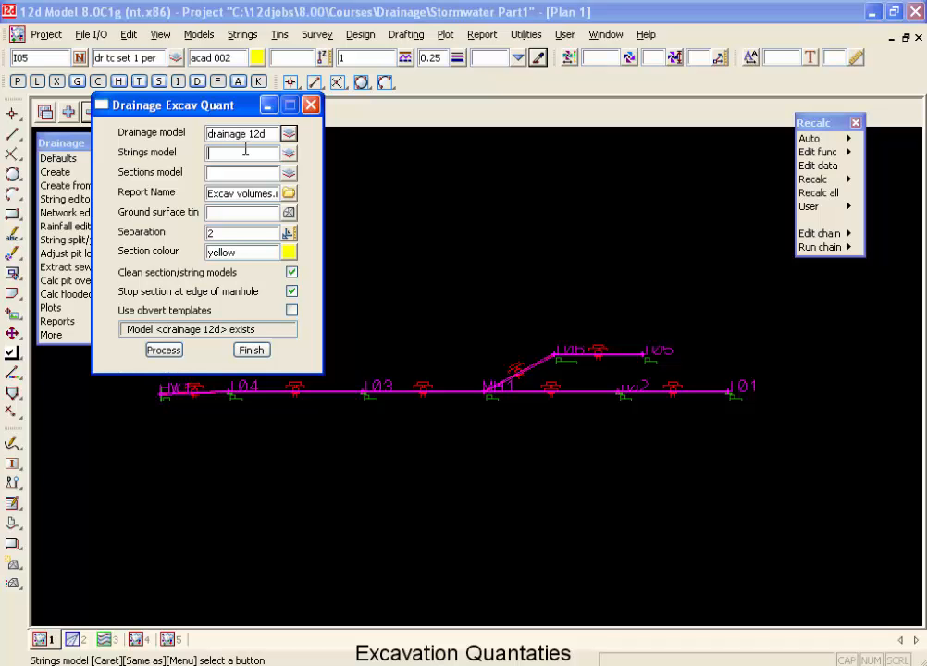
text(e)
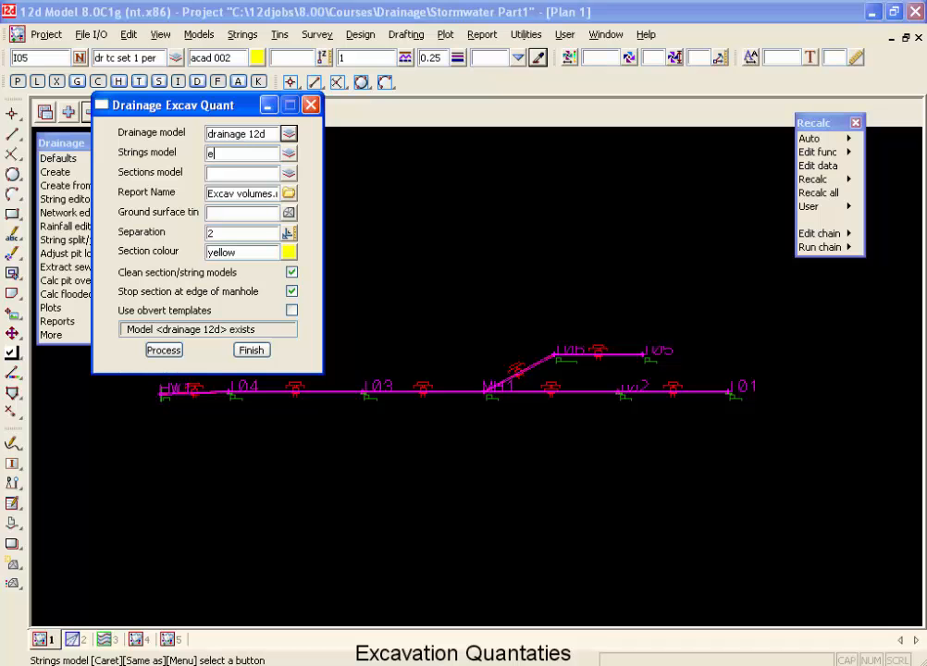
text(xc strings)
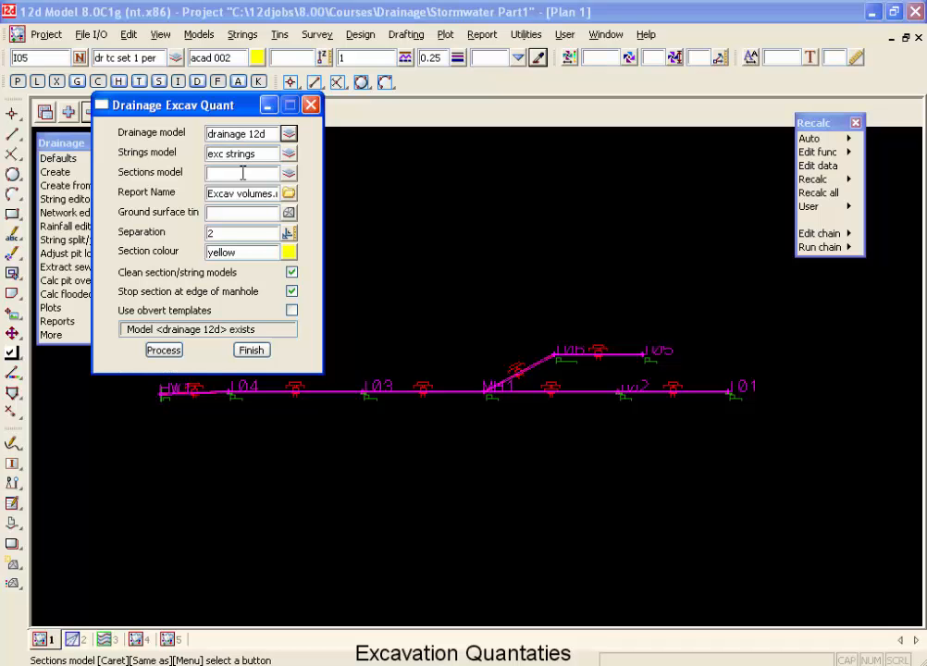
text(exc sections)
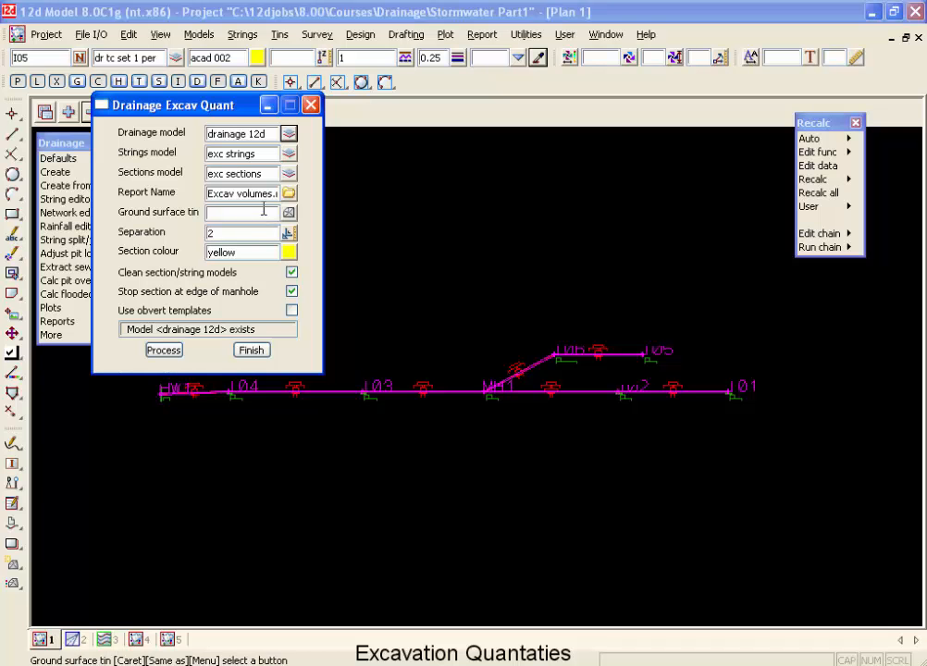
Pick the existing tin as ground surface and check that separation is 2
click(291, 212)
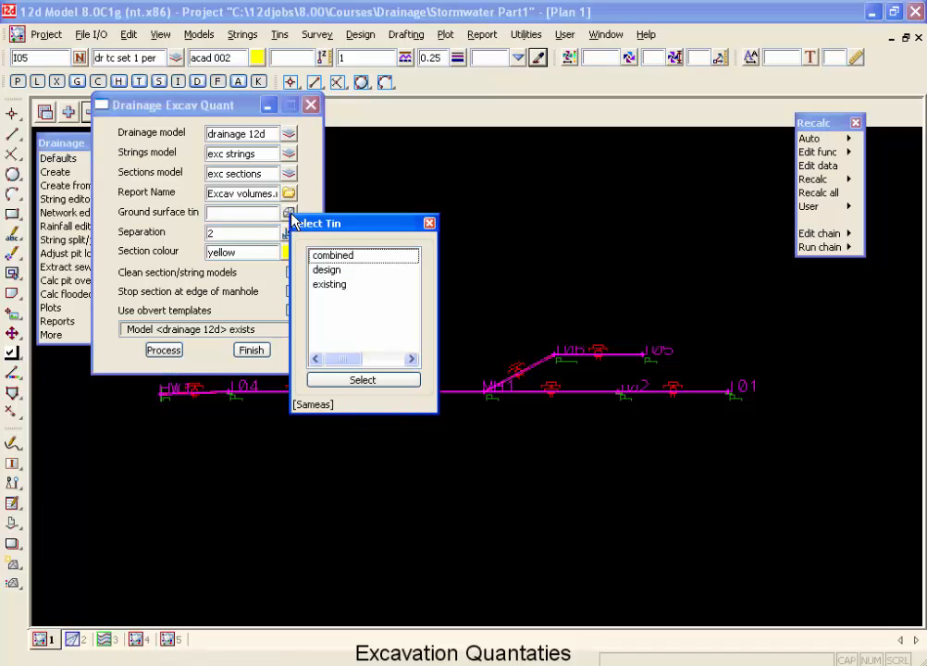
click(329, 283)
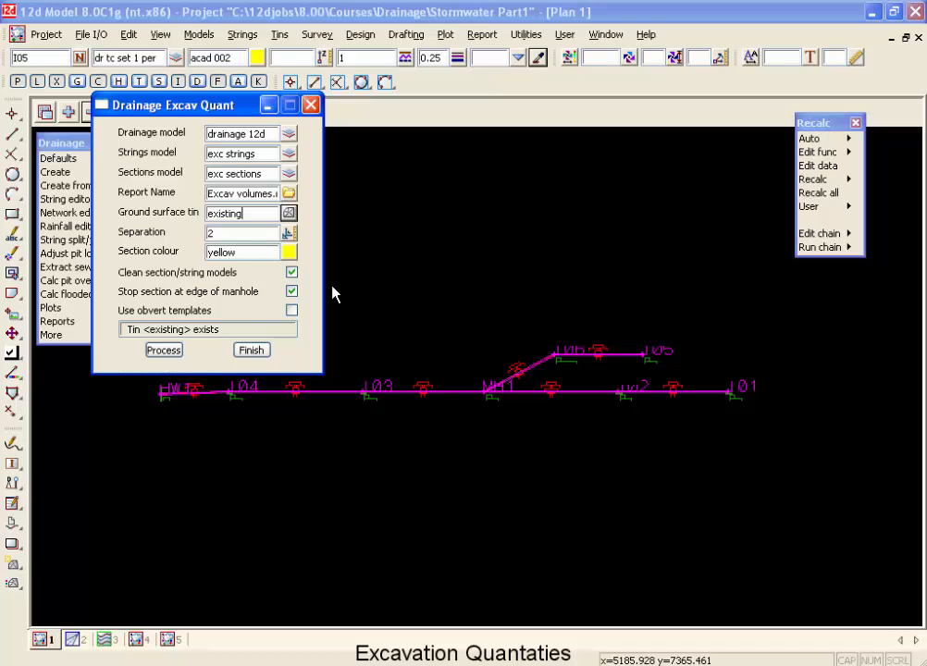
mouse_move(323, 289)
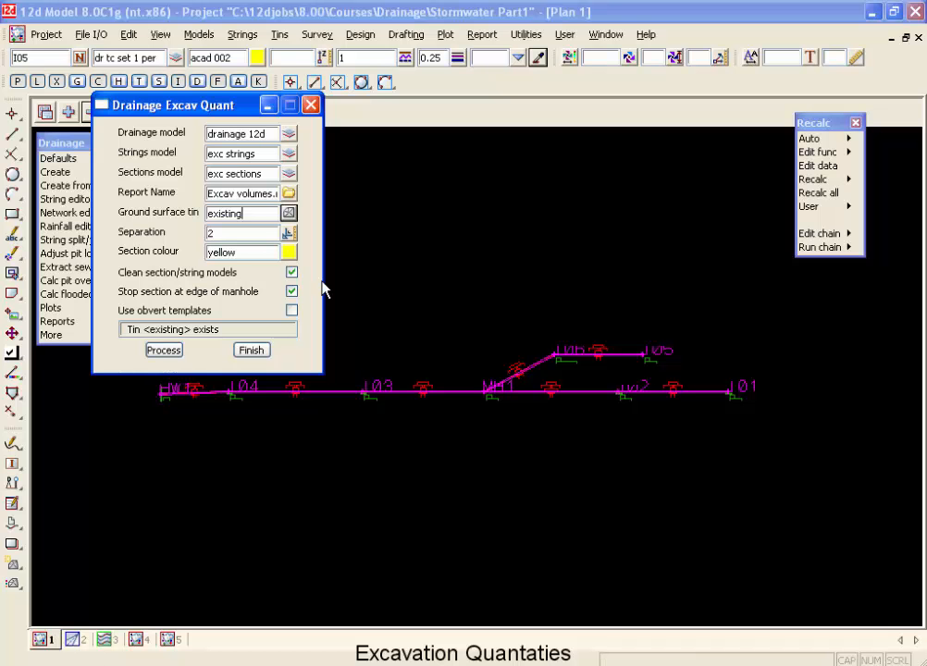
click(242, 232)
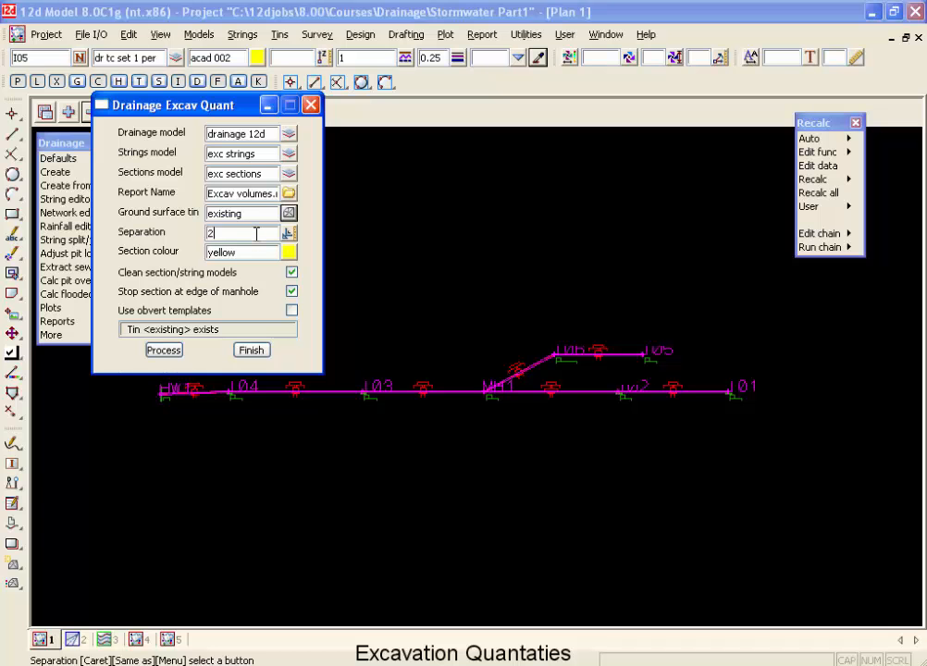
click(242, 251)
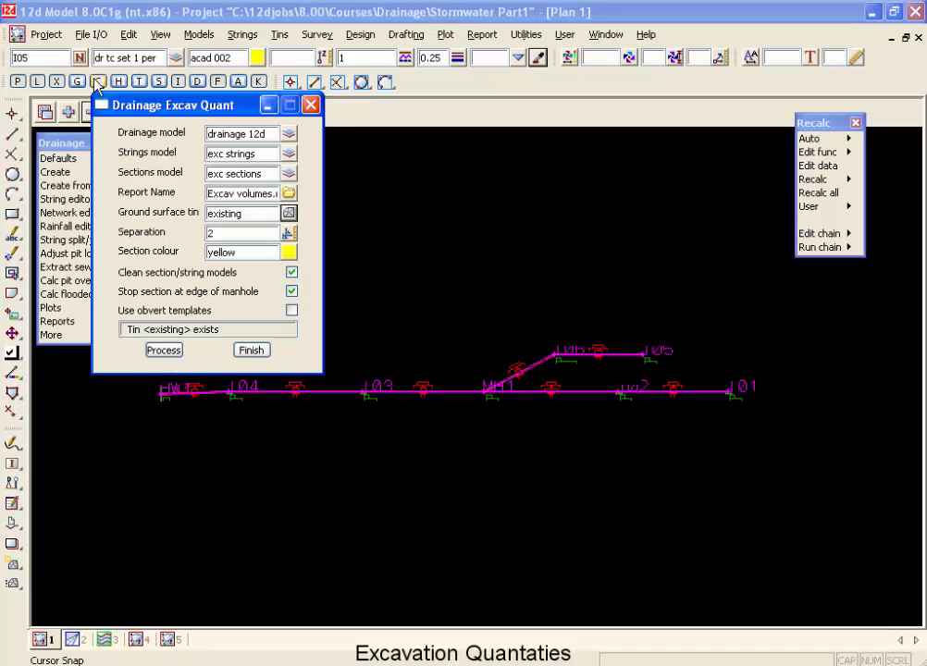
Read the trench templates .tpl file through Templates input and finish
click(92, 36)
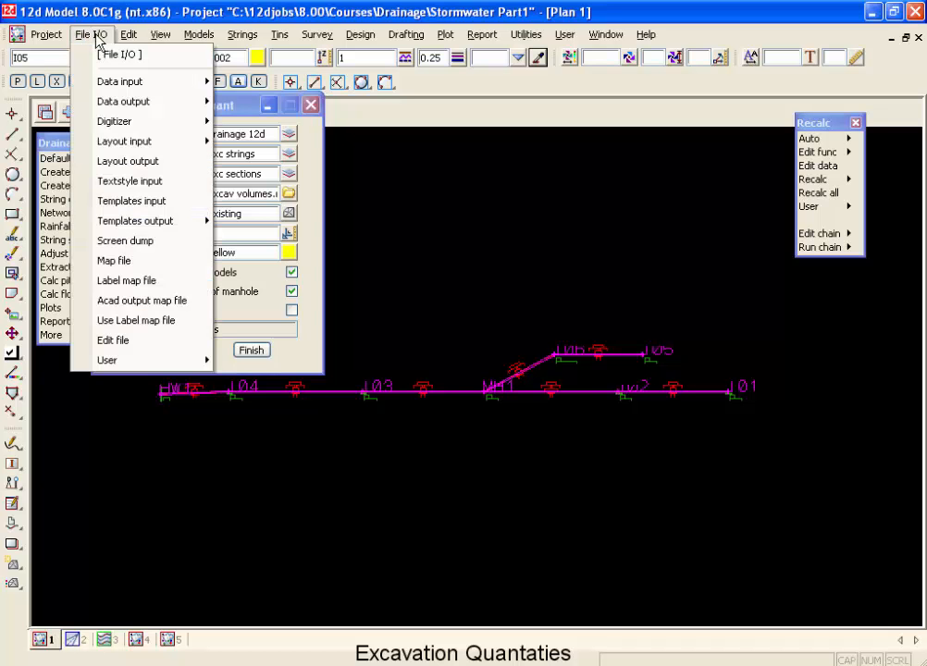
click(131, 201)
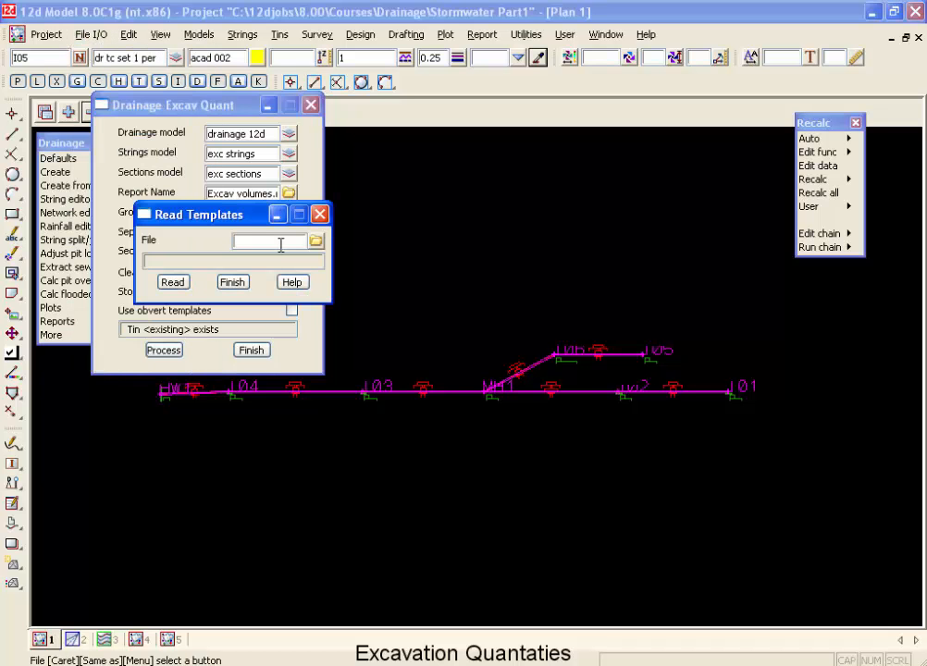
click(317, 240)
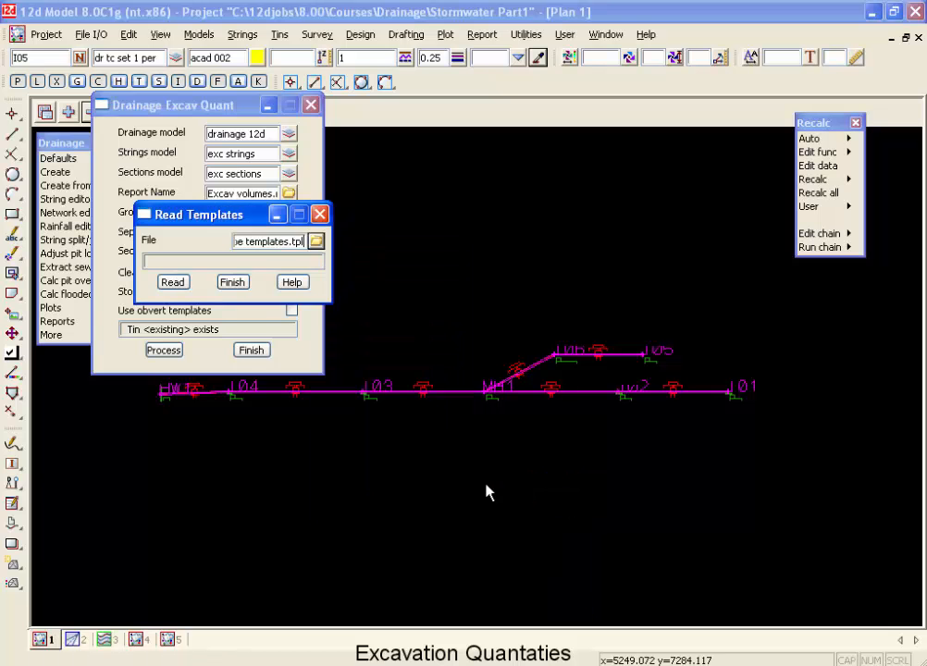
click(172, 282)
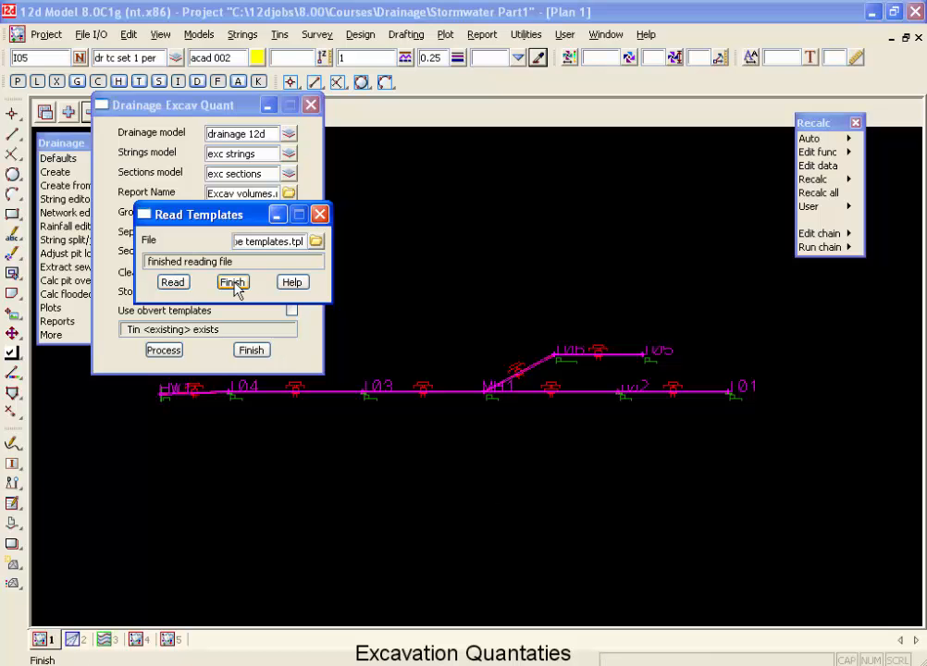
click(233, 282)
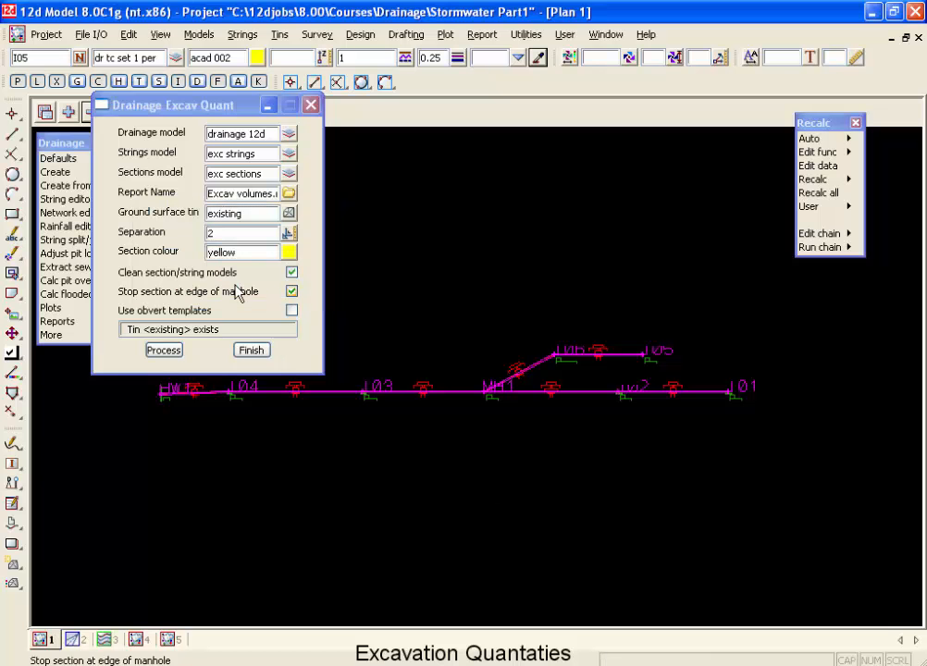
Process the excavation quantities, giving cut 909.5, fill 0.0 and balance 909.5
click(163, 350)
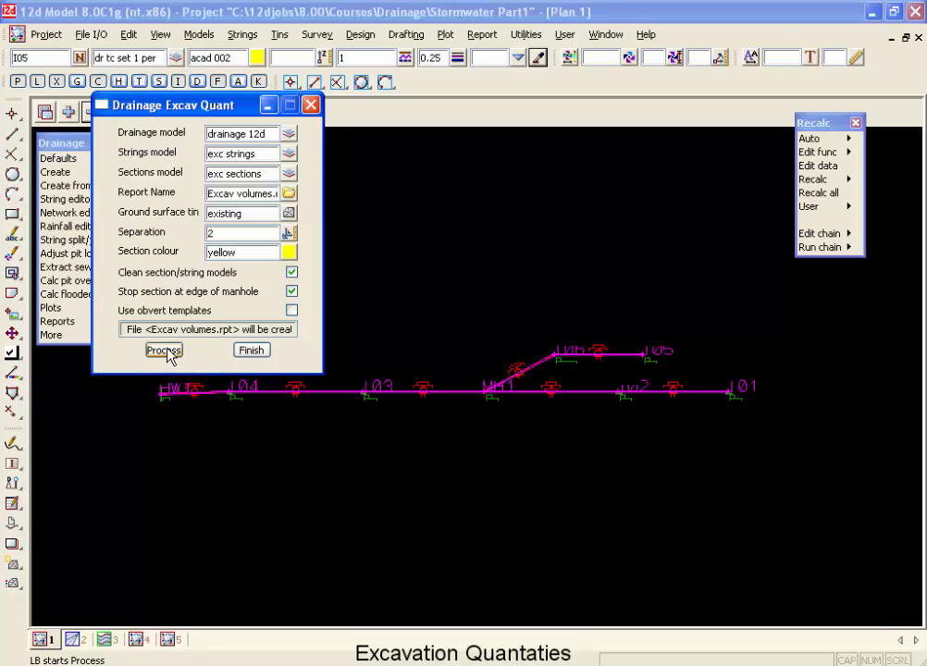
click(162, 352)
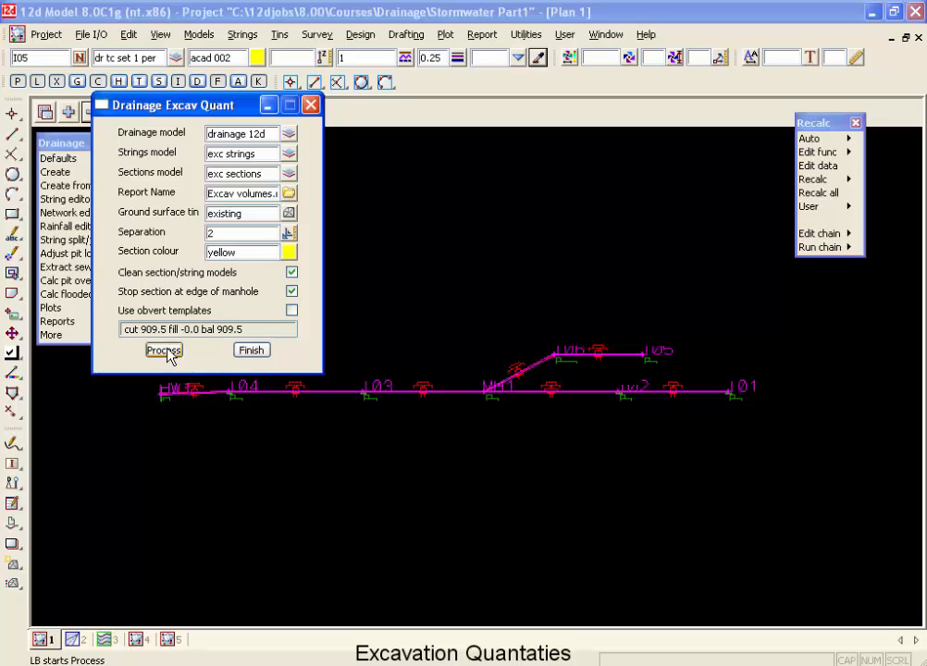
mouse_move(155, 350)
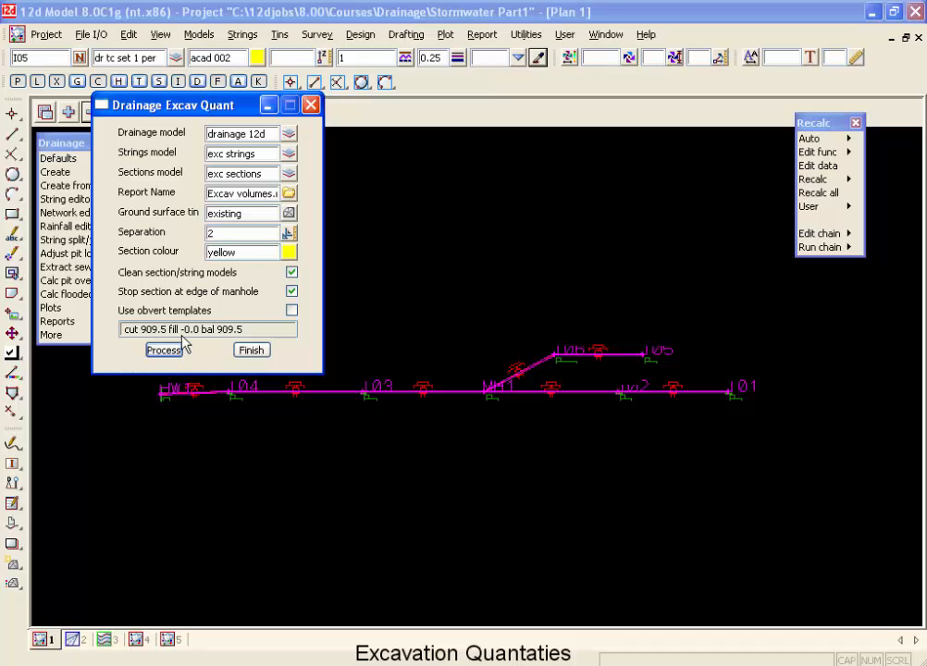
mouse_move(181, 344)
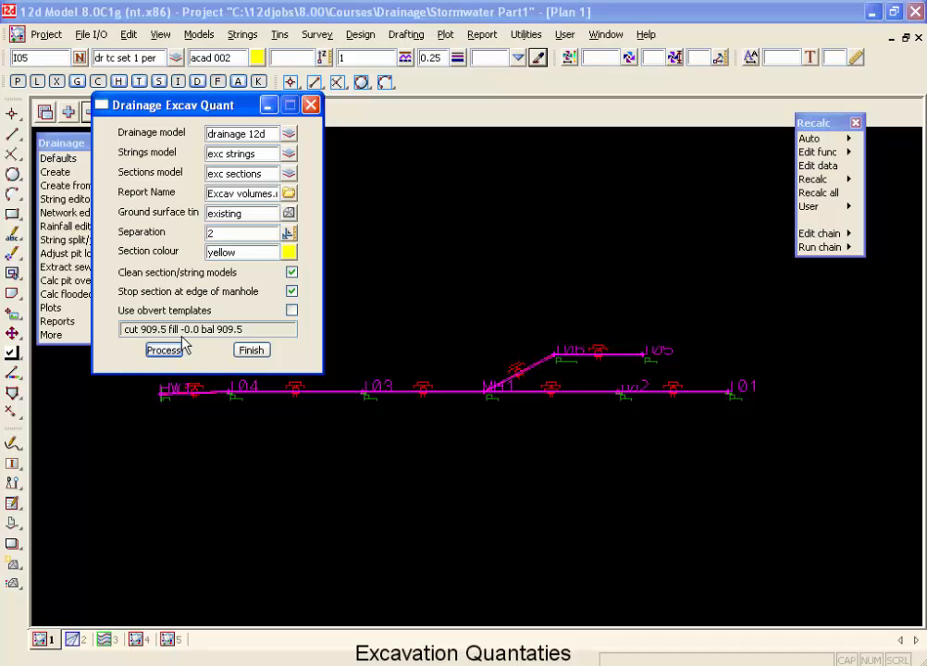
mouse_move(367, 375)
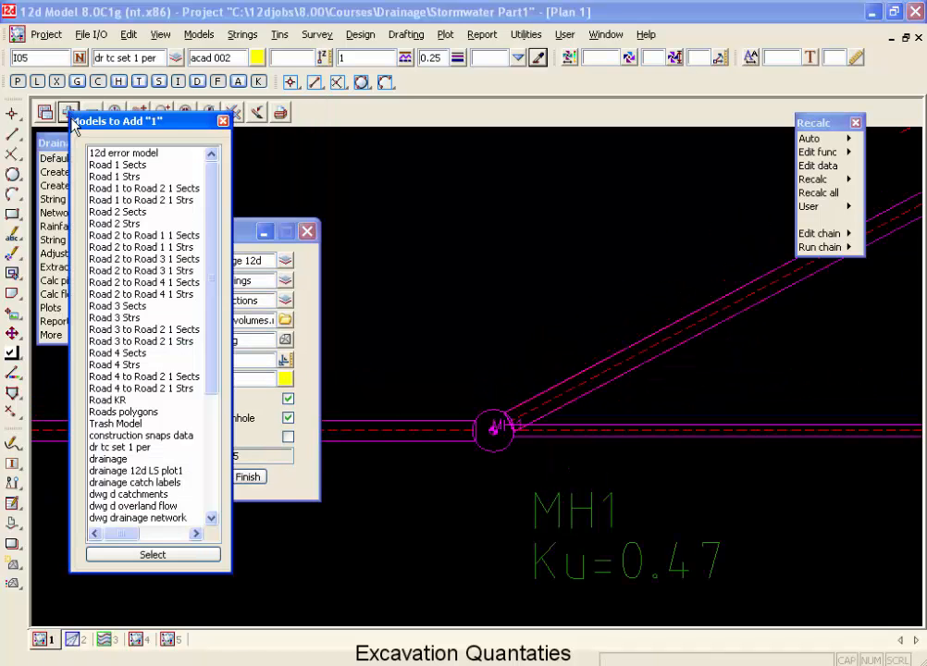
Zoom in on the exc sections cross-lines around manhole MH1
scroll(down, 3)
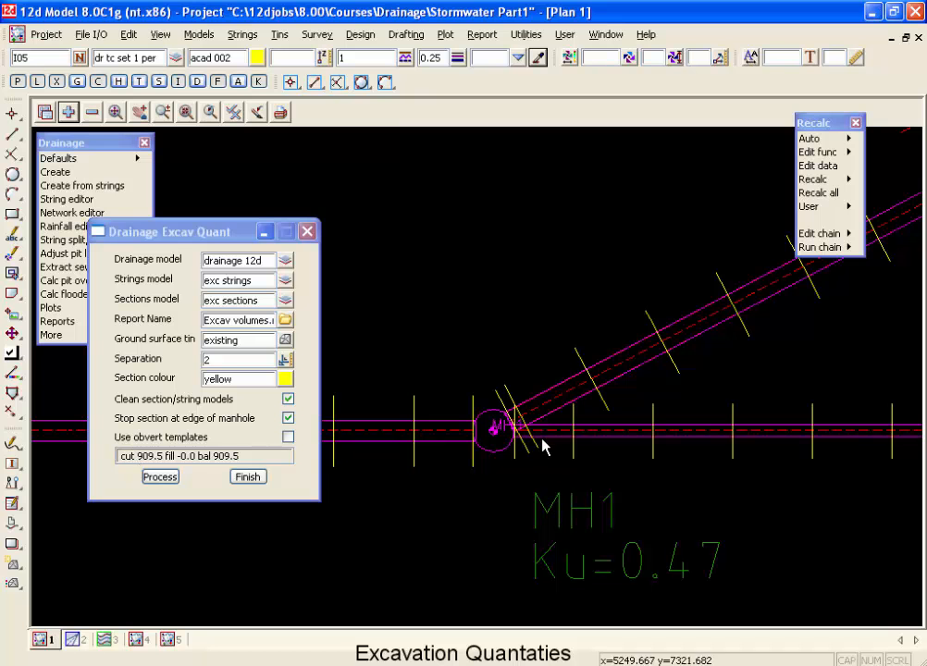
mouse_move(539, 424)
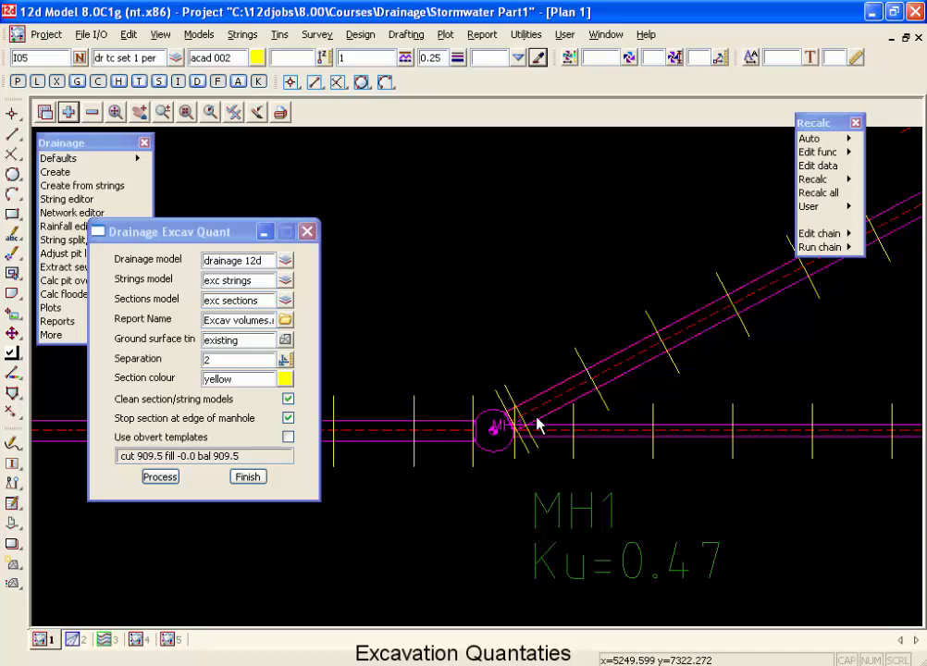
mouse_move(490, 436)
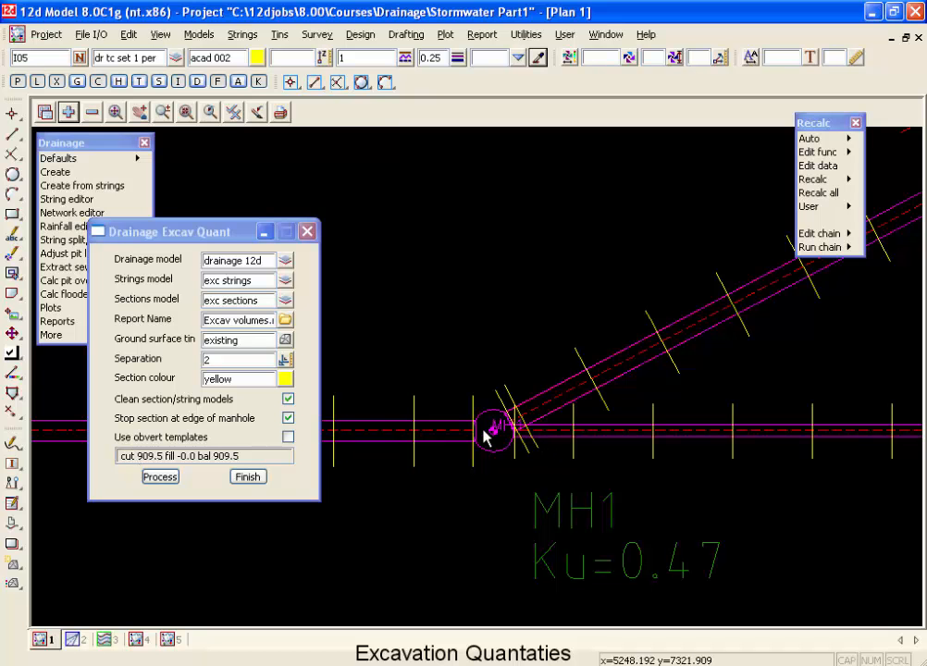
mouse_move(525, 458)
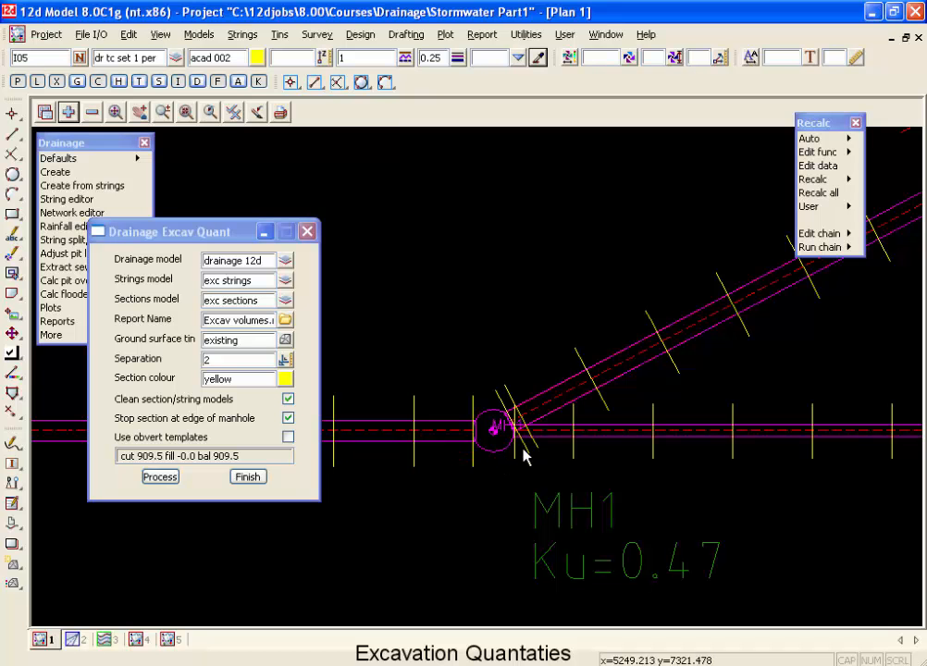
mouse_move(521, 450)
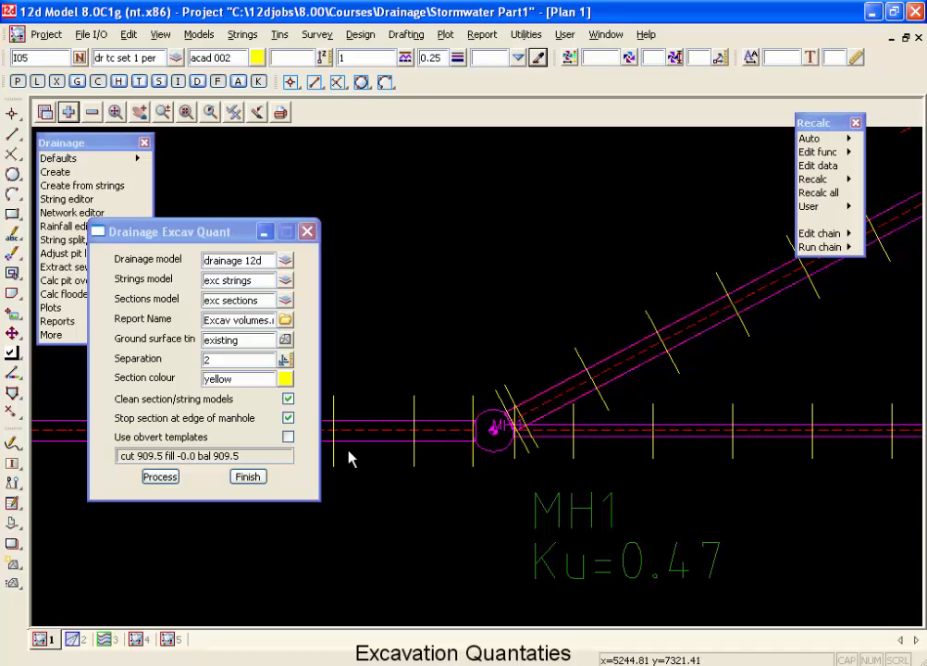
click(287, 418)
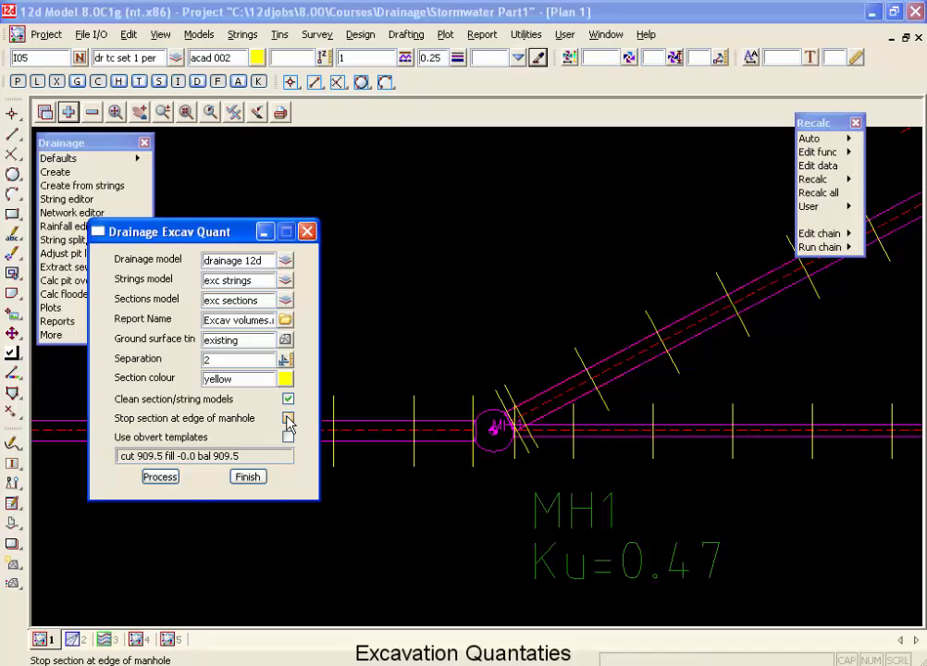
click(288, 418)
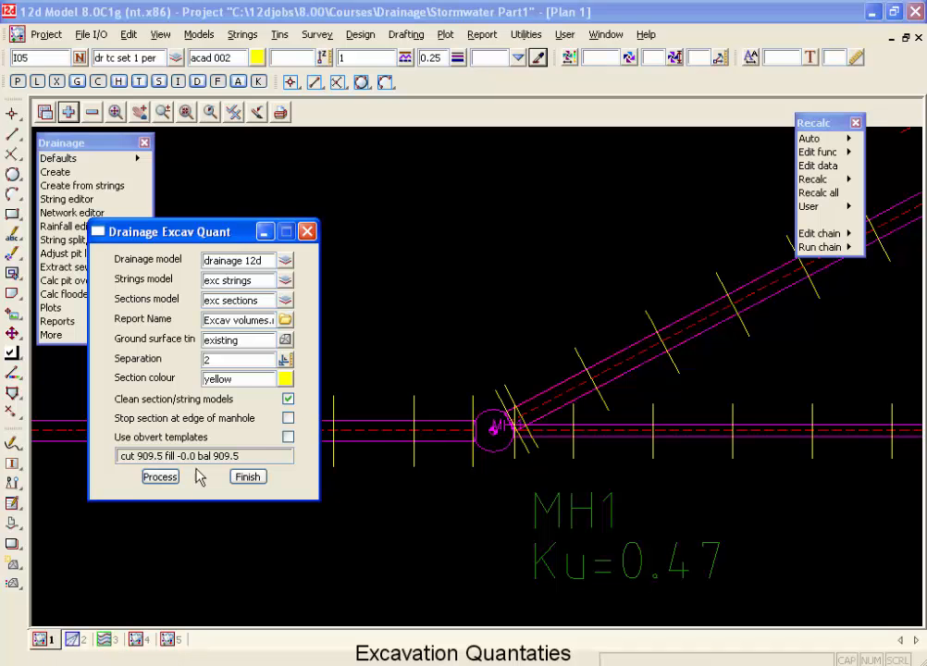
click(159, 477)
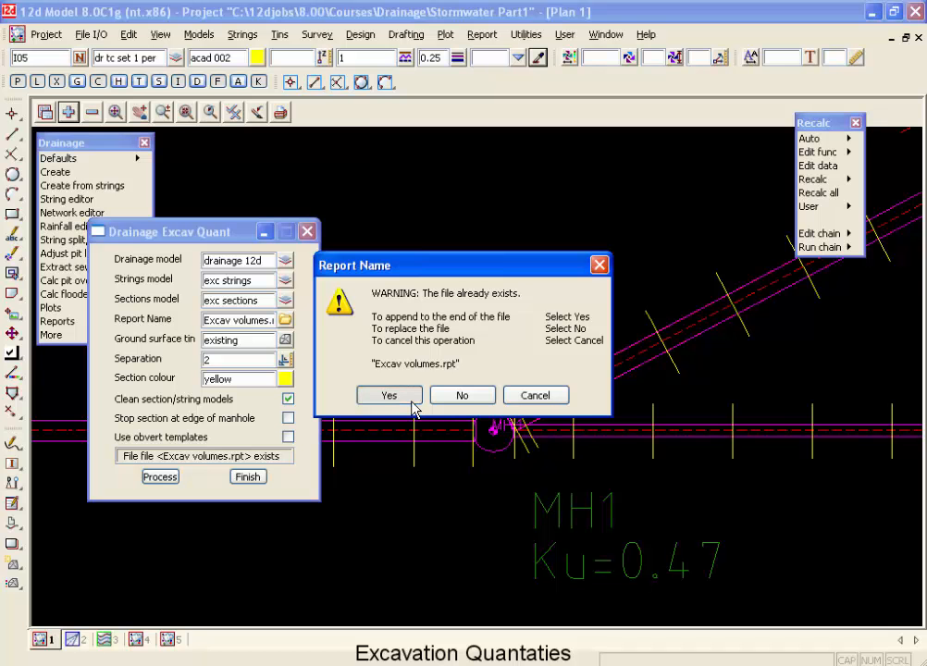
click(388, 395)
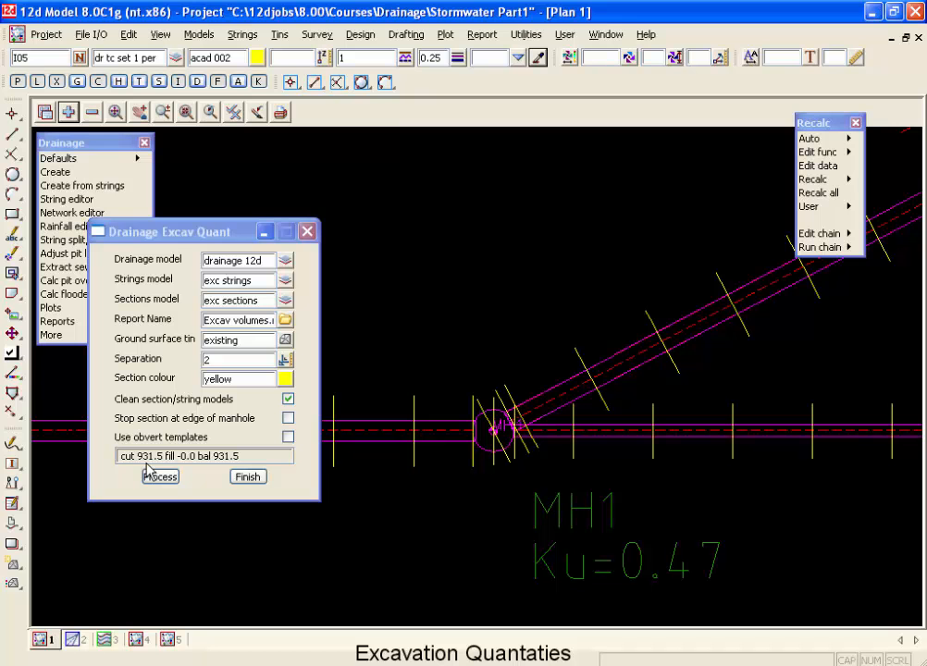
mouse_move(500, 429)
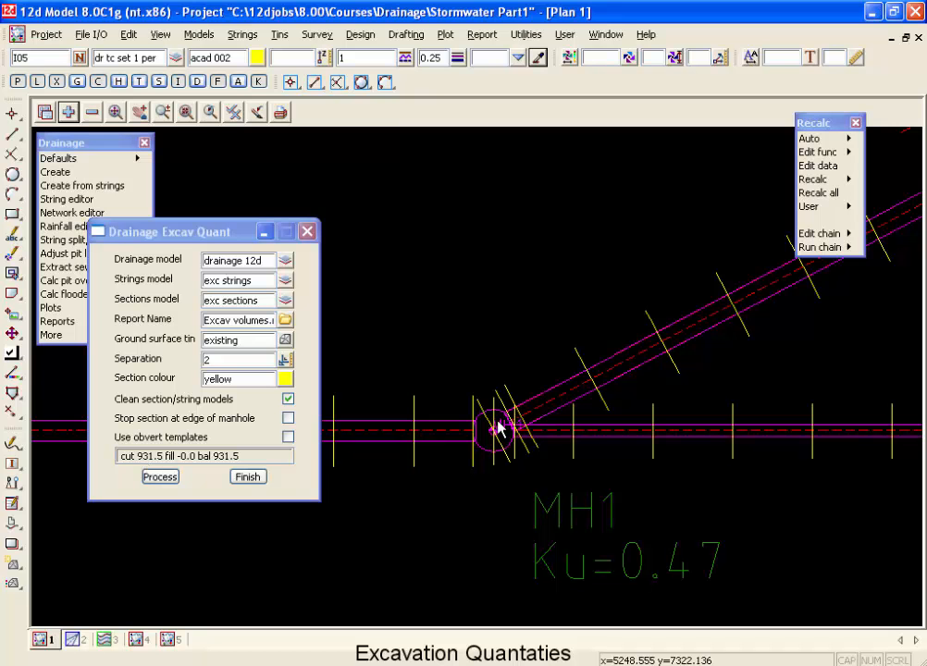
mouse_move(455, 401)
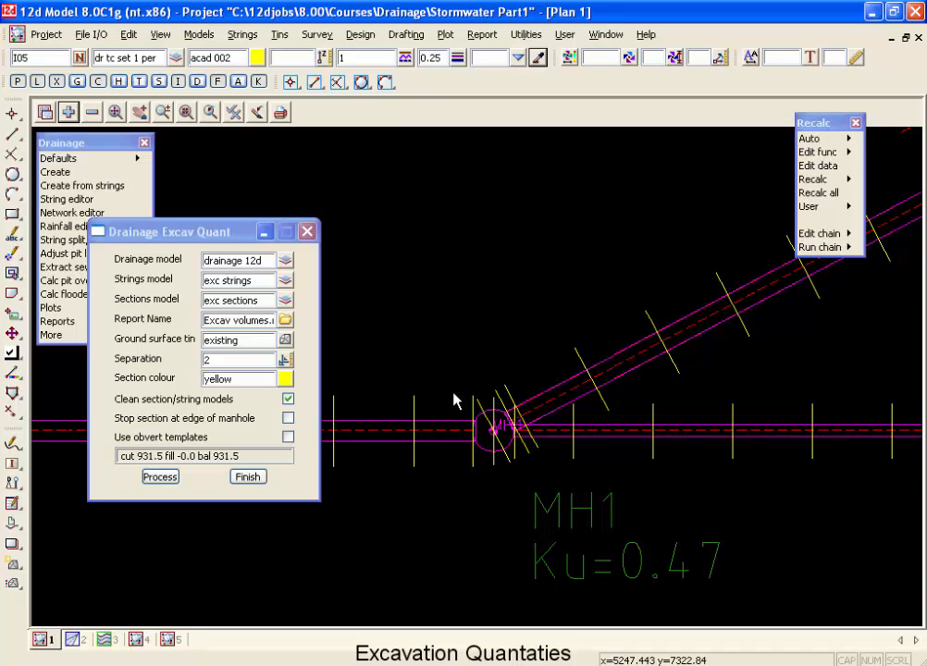
mouse_move(138, 473)
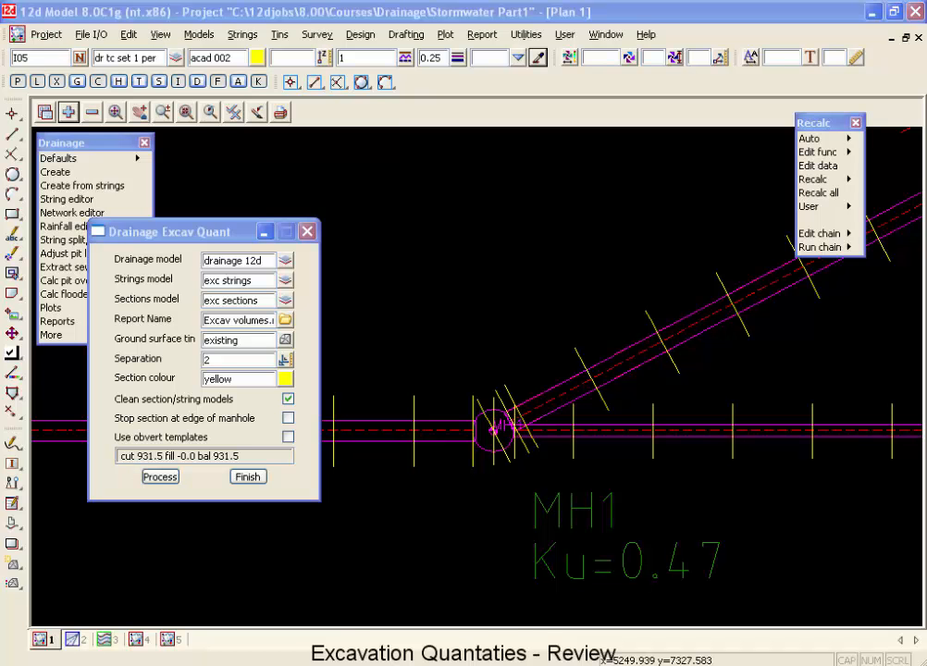
mouse_move(555, 211)
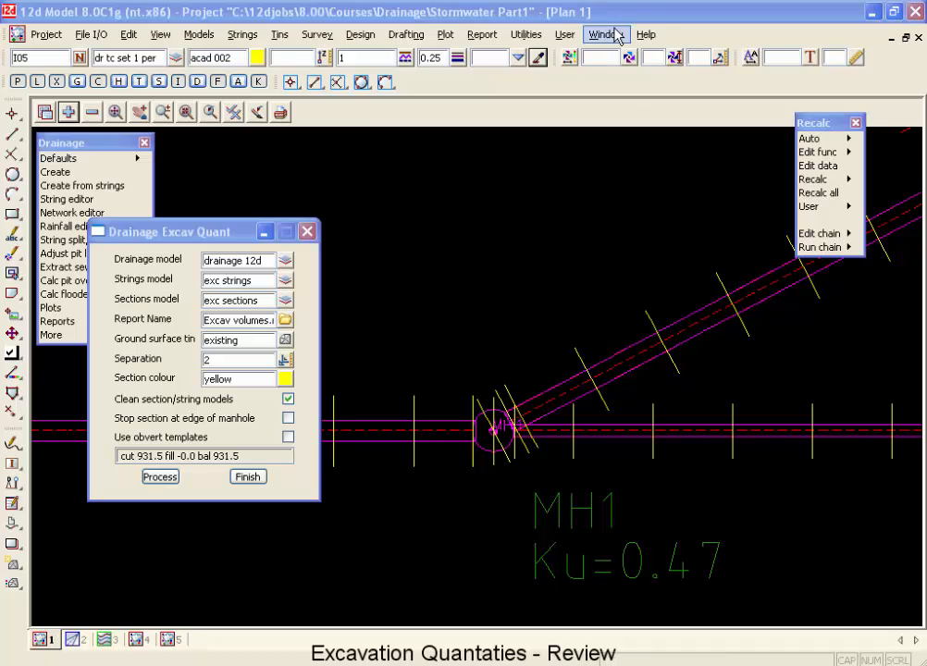
Tile all open view windows horizontally
click(605, 34)
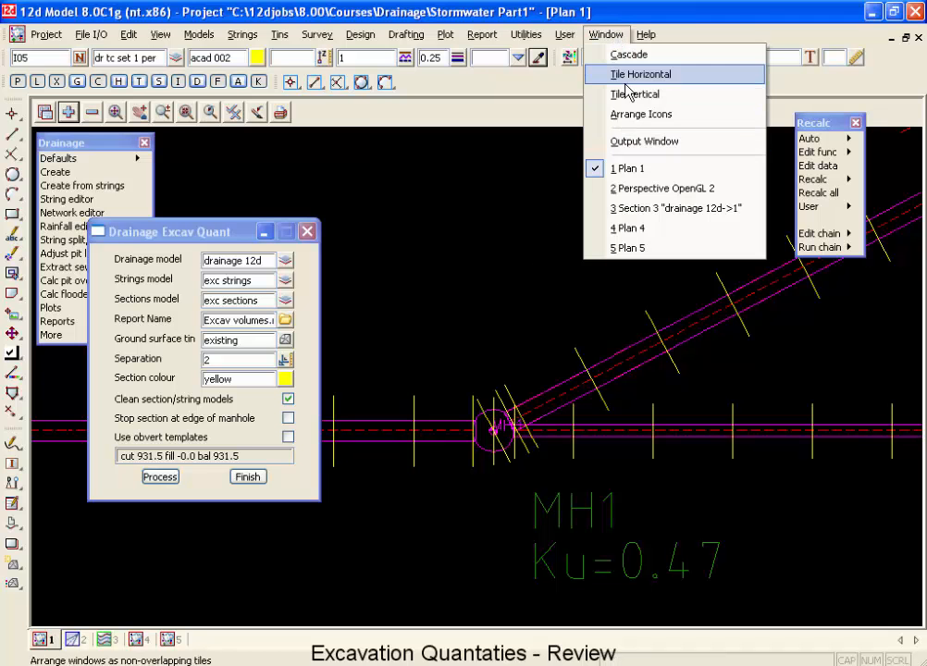
click(639, 74)
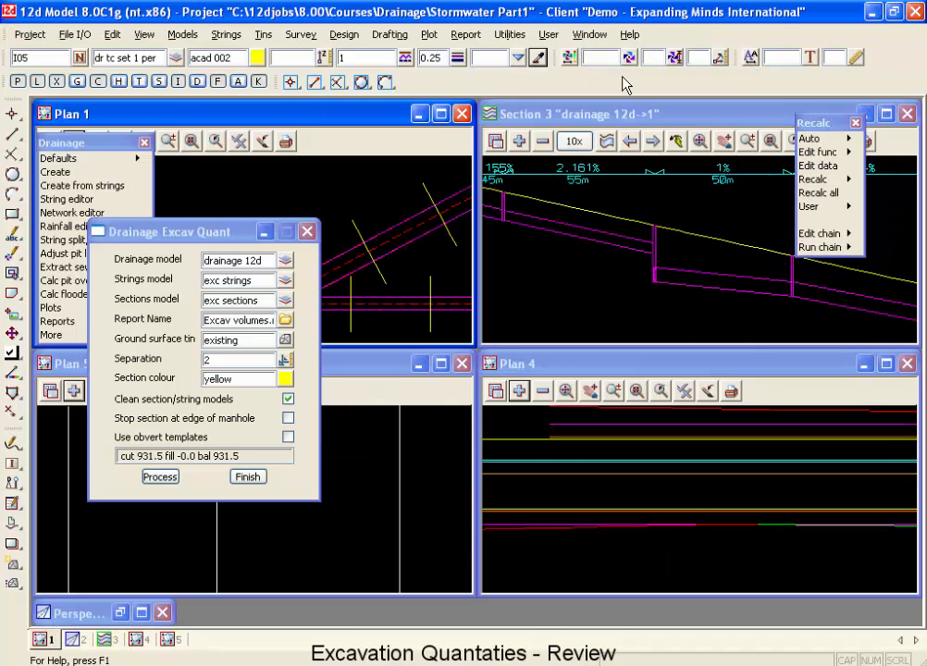
mouse_move(236, 236)
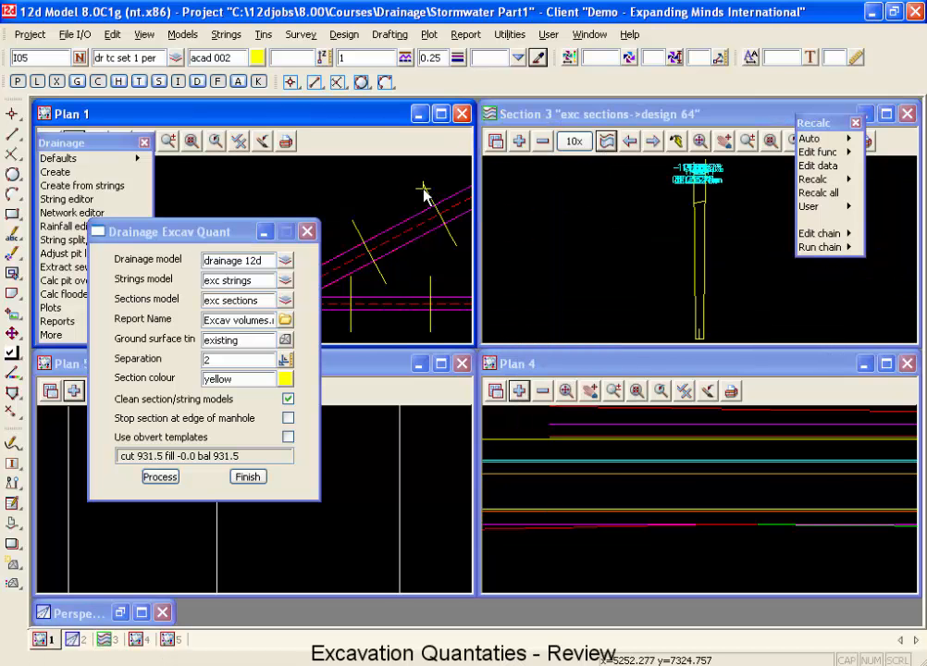
mouse_move(598, 174)
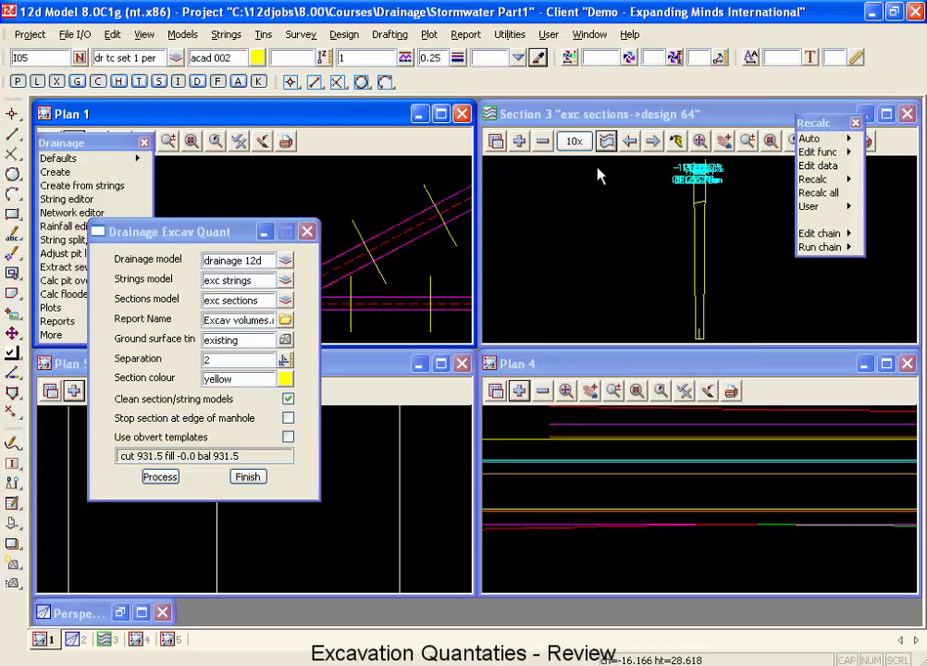
Set Section 3 to 2x exaggeration and add the drainage model showing the pipe
click(573, 141)
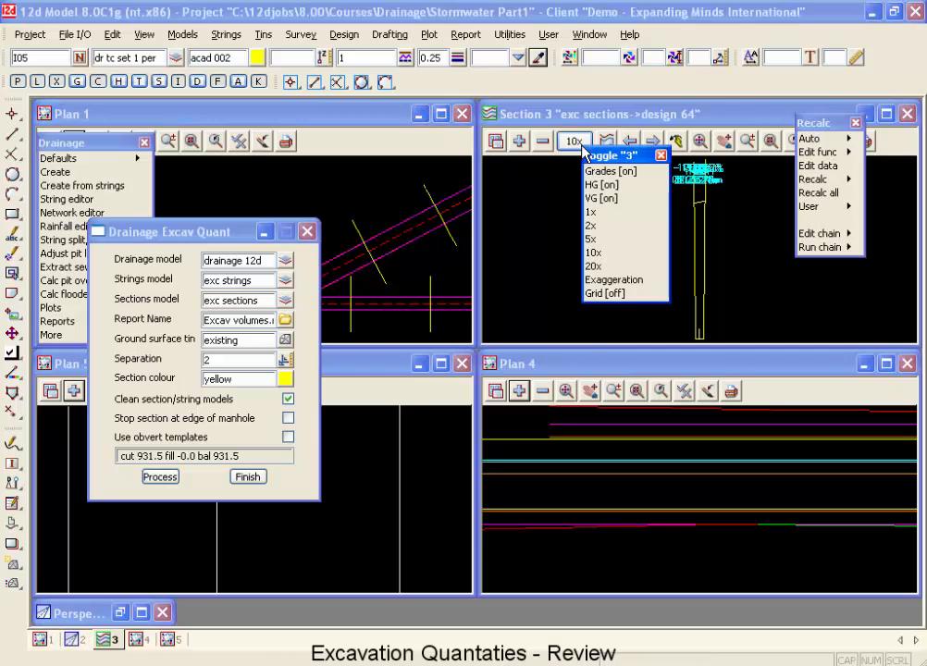
click(588, 224)
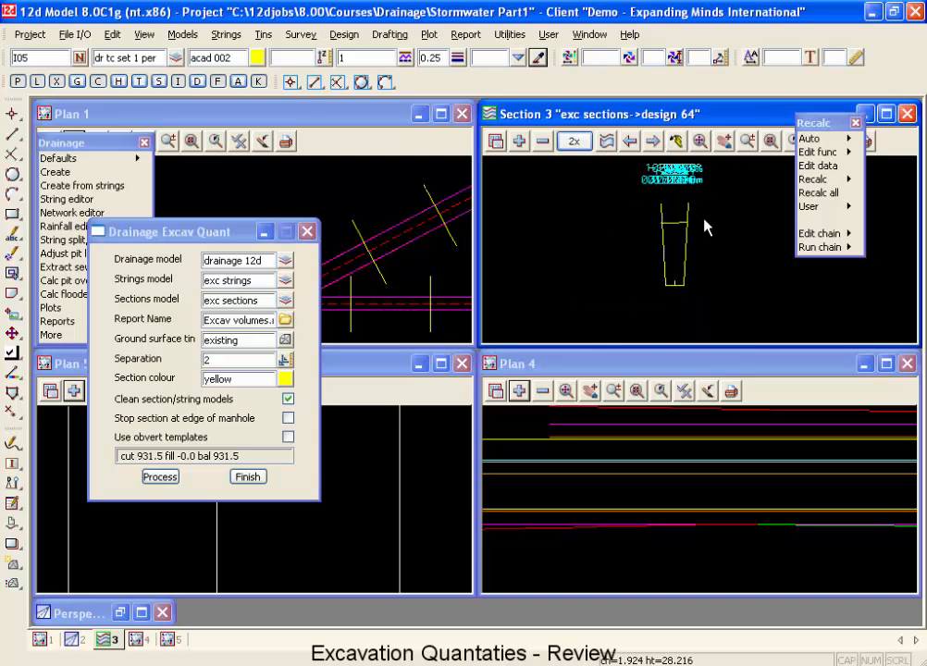
mouse_move(566, 179)
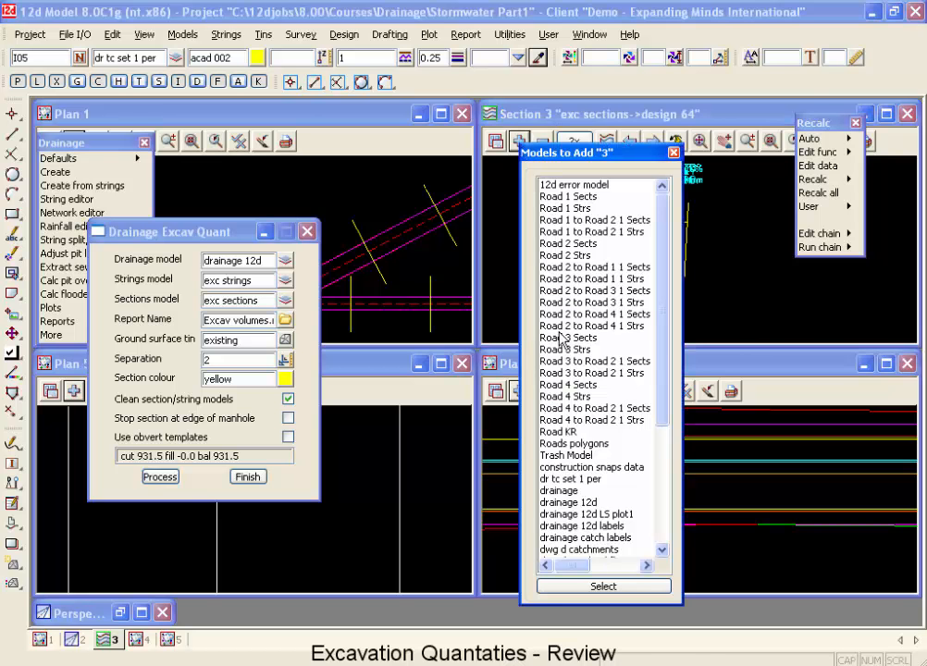
click(603, 586)
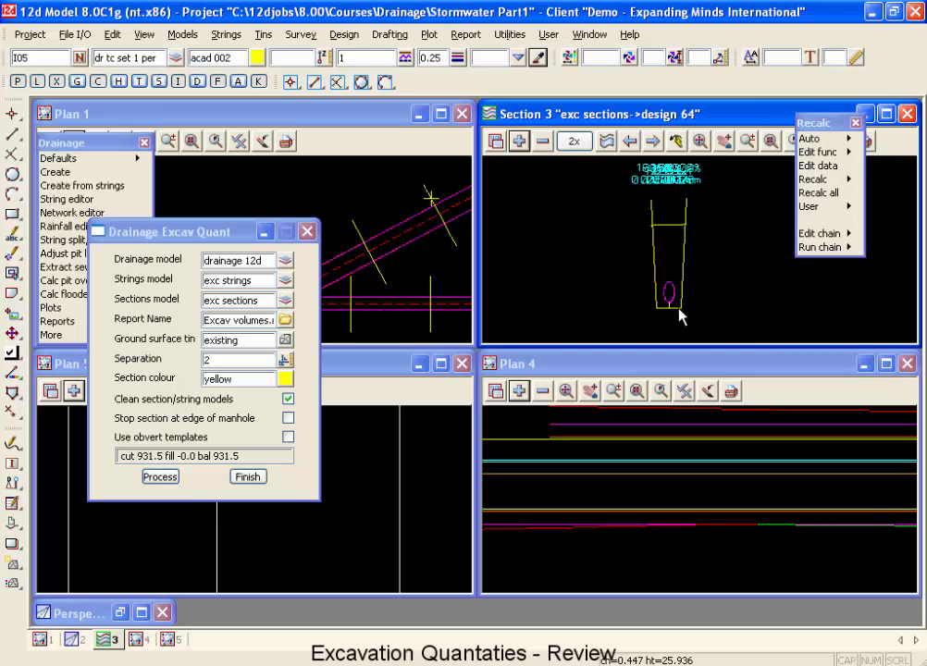
mouse_move(689, 211)
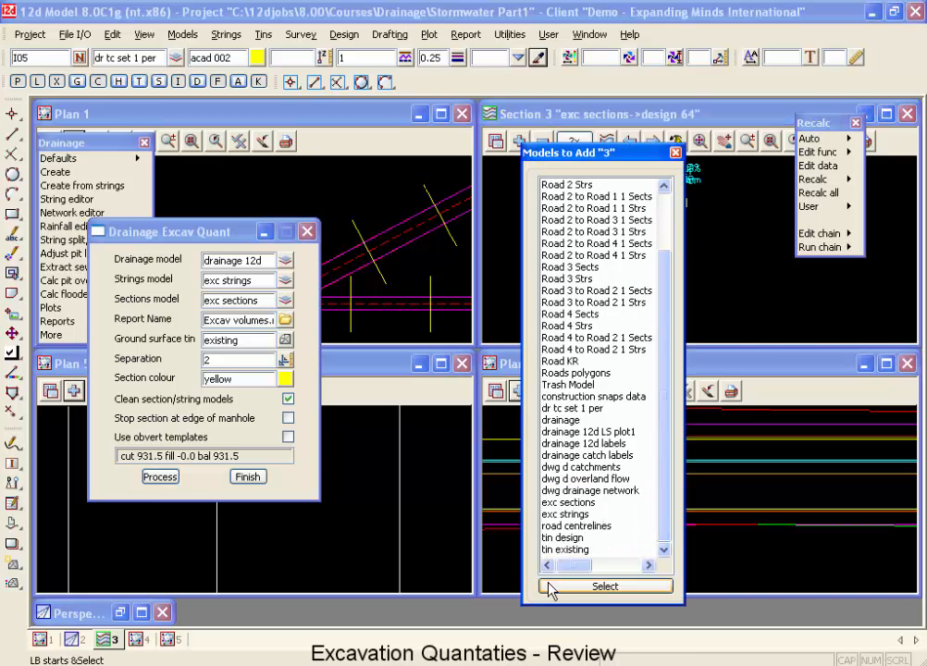
click(605, 586)
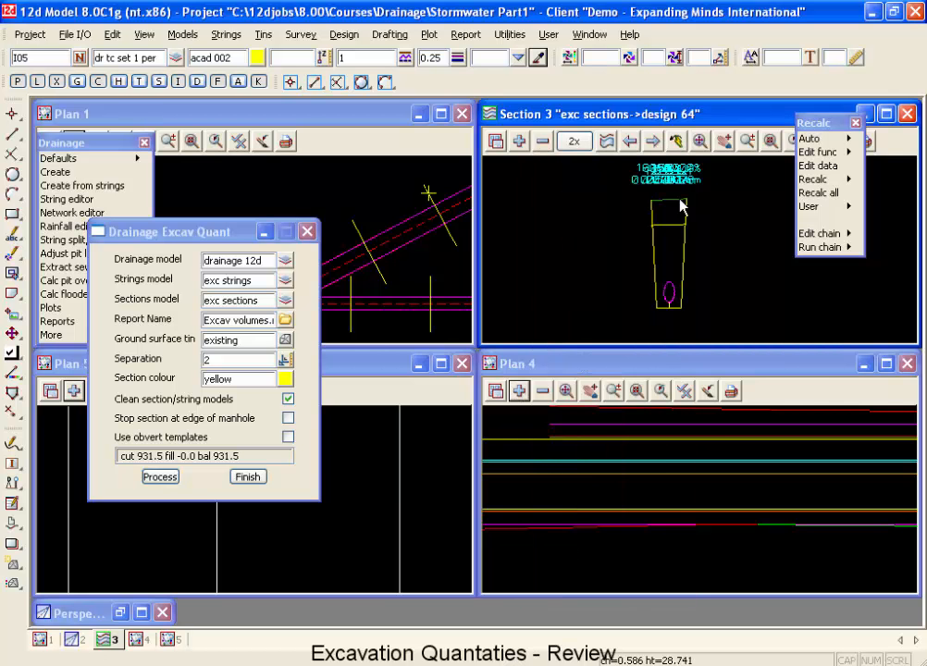
mouse_move(673, 215)
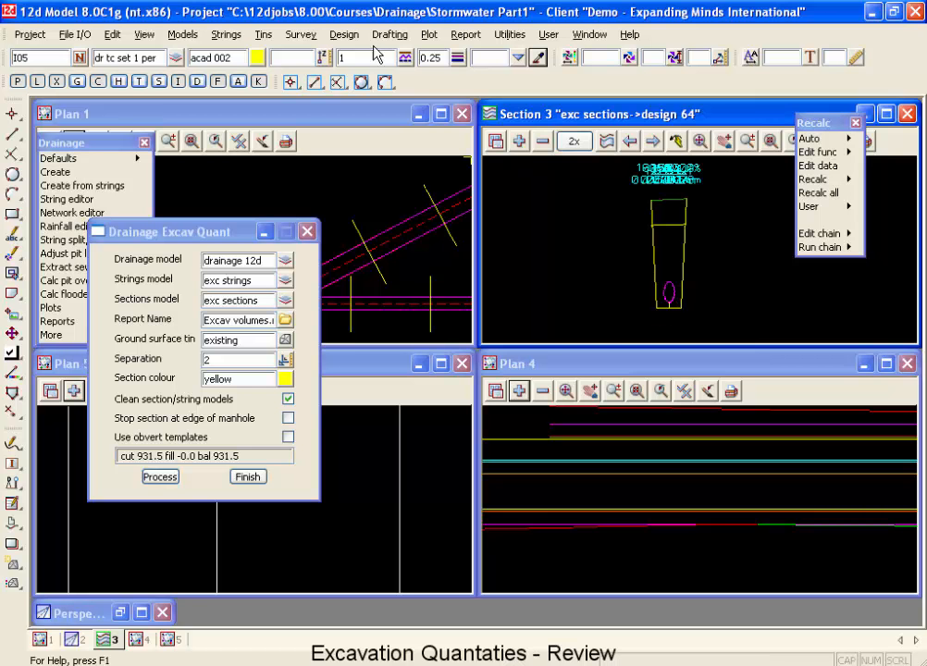
click(344, 34)
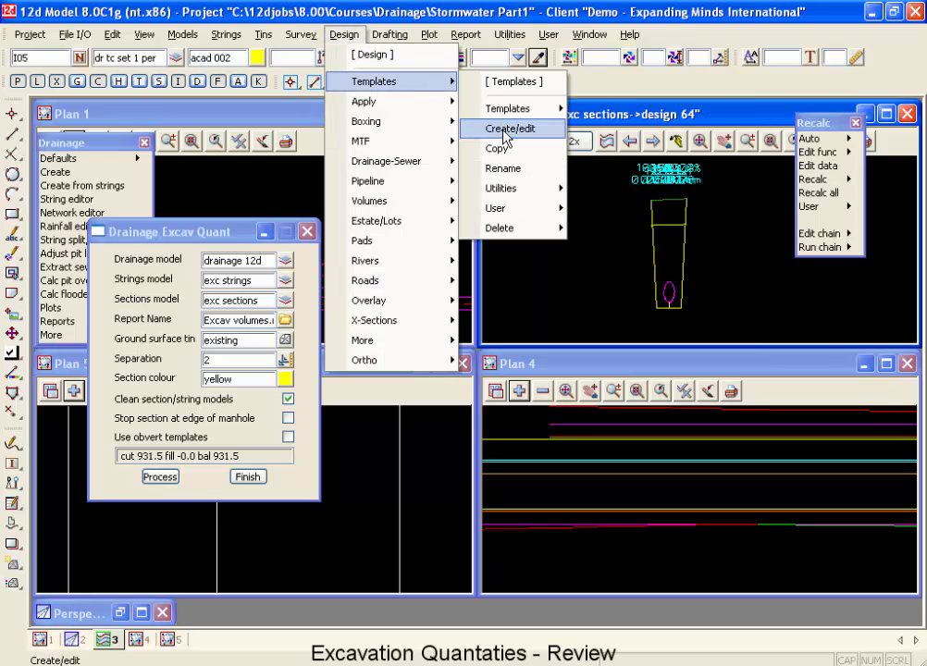
click(498, 128)
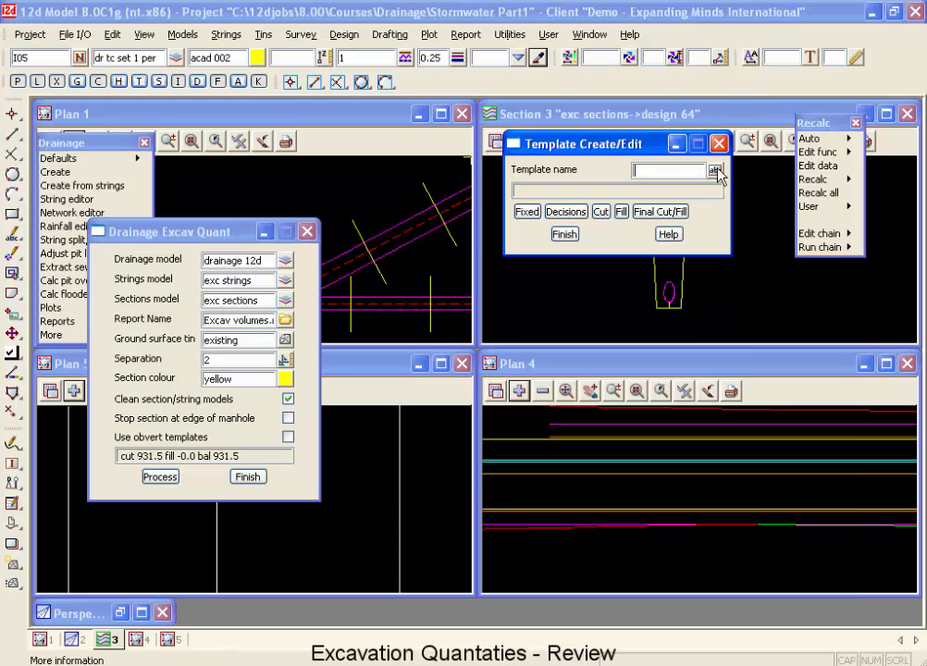
click(715, 173)
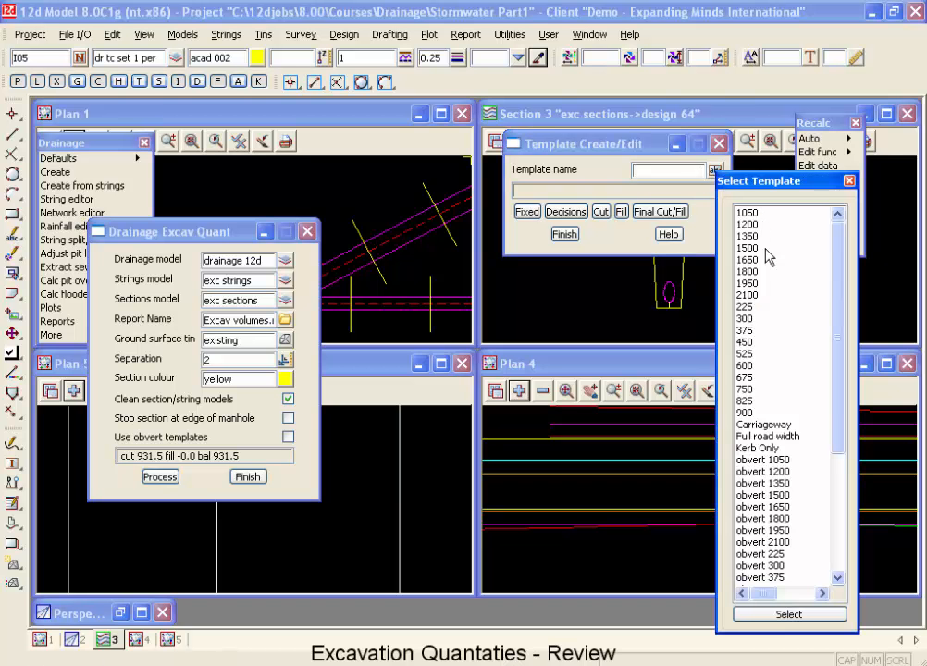
mouse_move(760, 333)
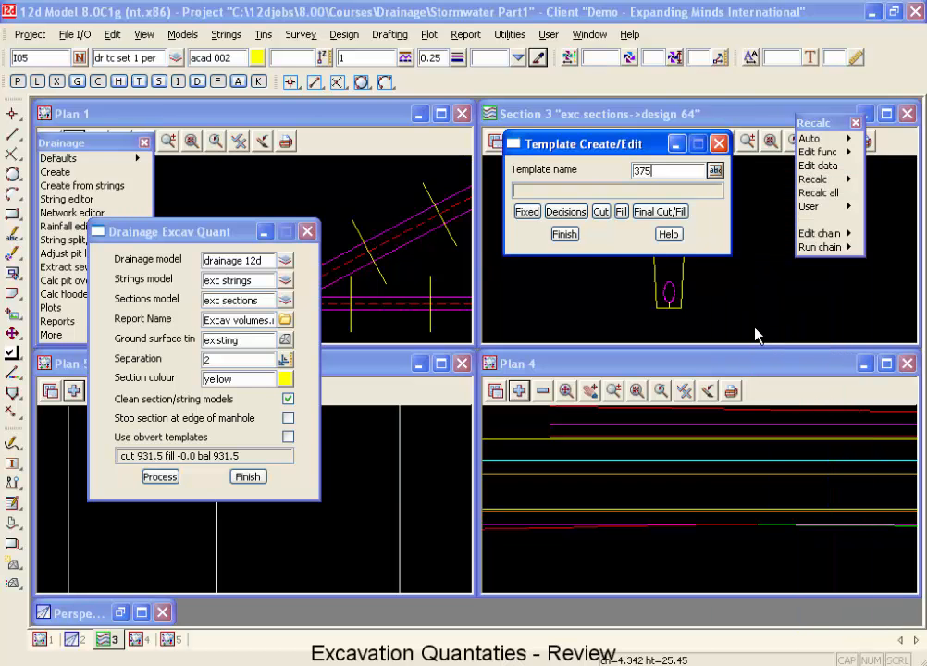
click(528, 211)
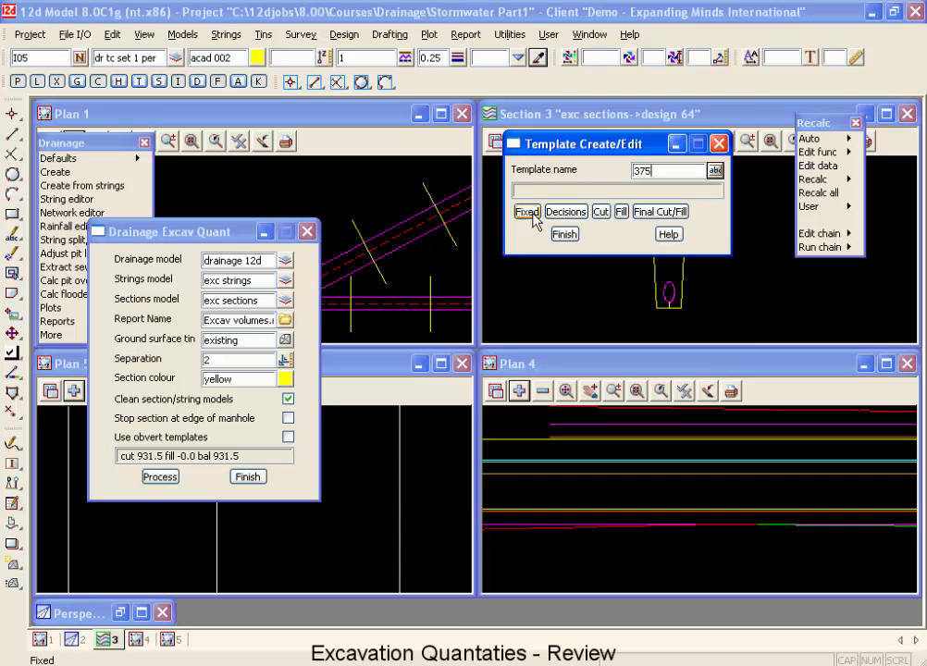
click(529, 211)
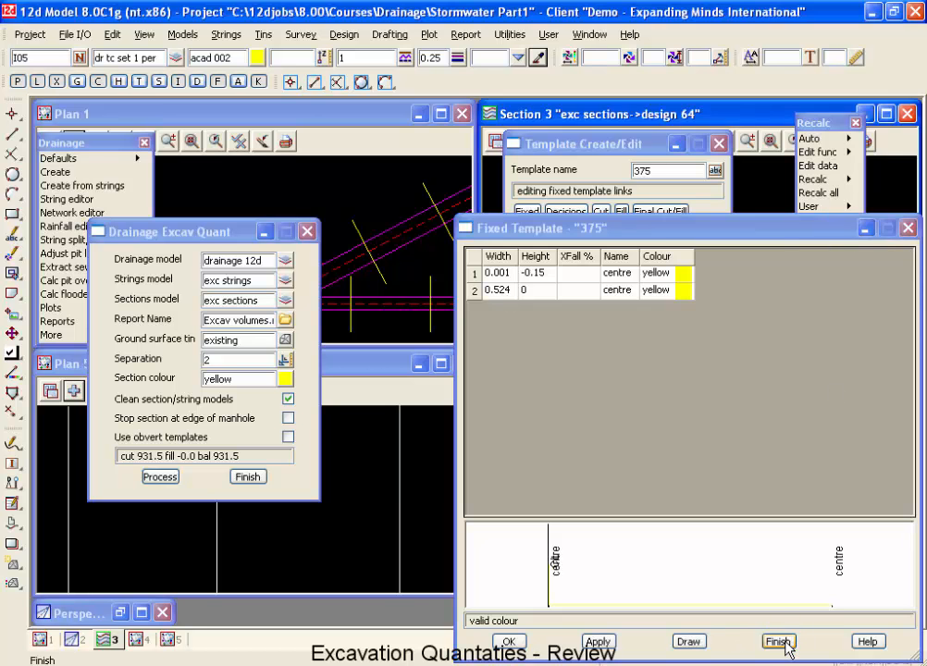
click(783, 642)
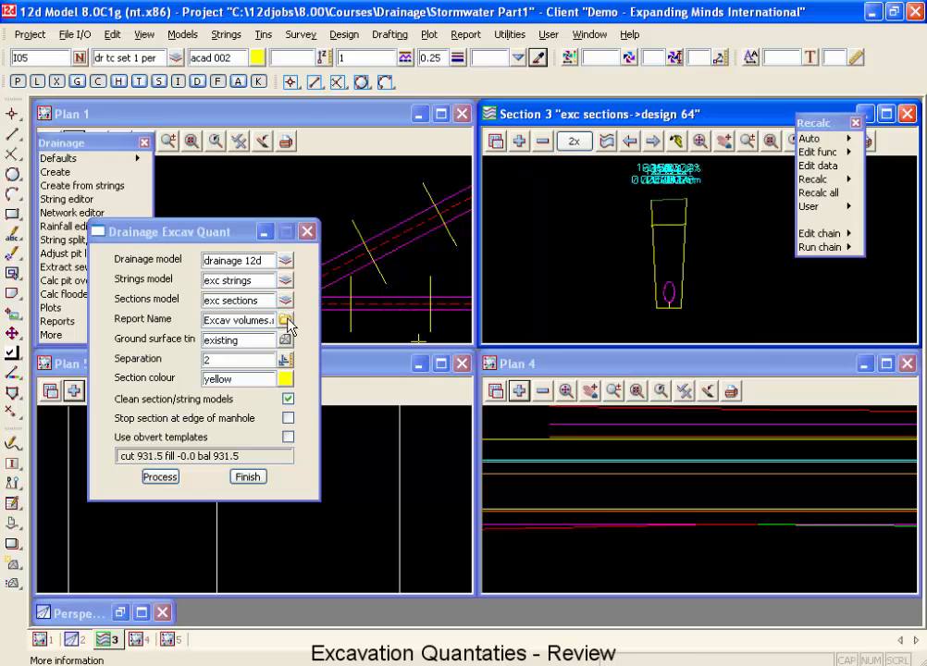
Open Excav volumes.rpt in Notepad and scroll through the 375 and 525 template totals
click(287, 320)
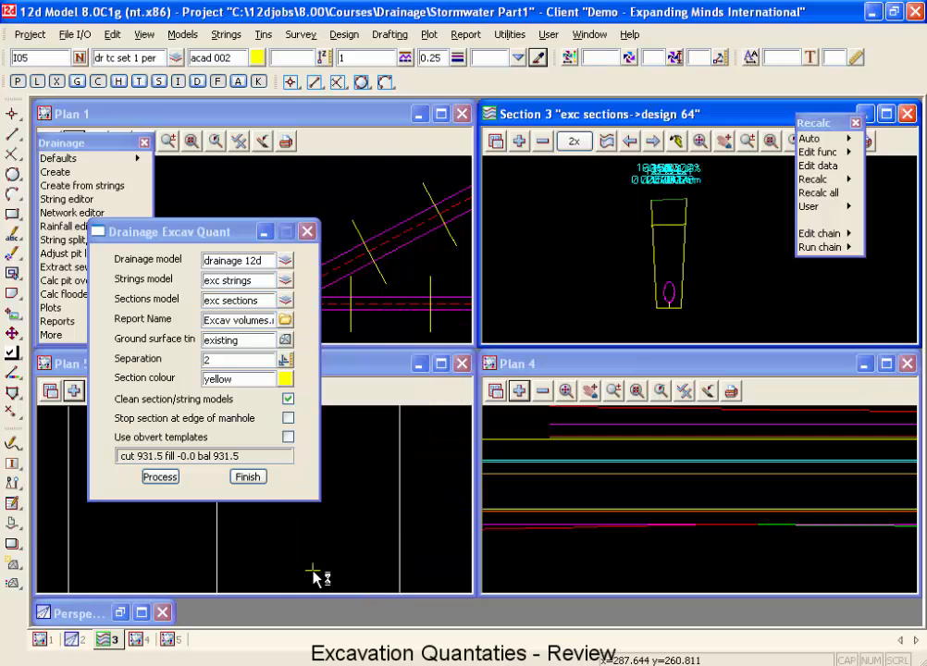
click(159, 476)
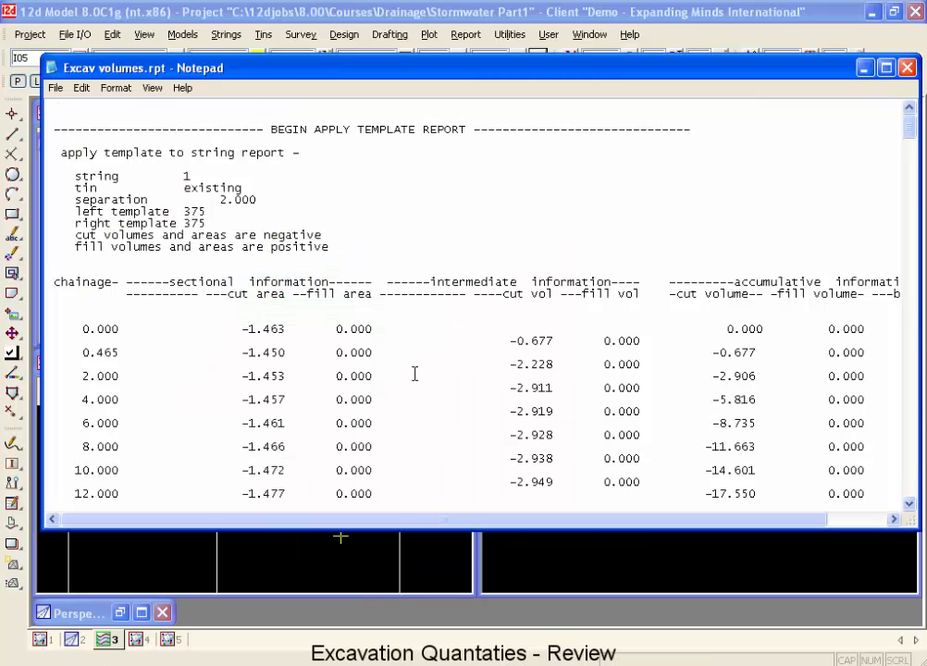
scroll(down, 3)
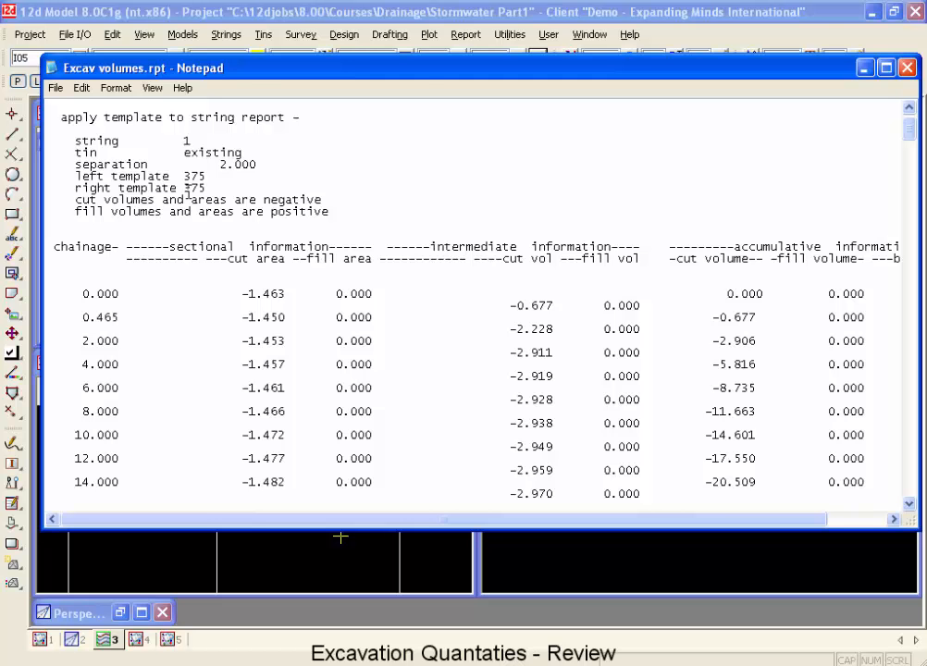
scroll(down, 3)
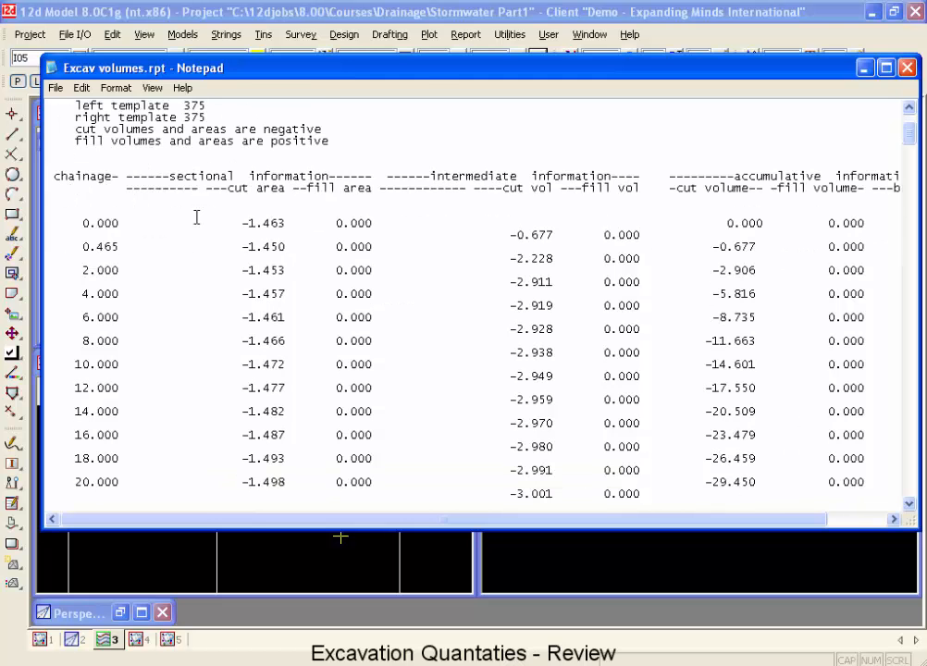
scroll(down, 3)
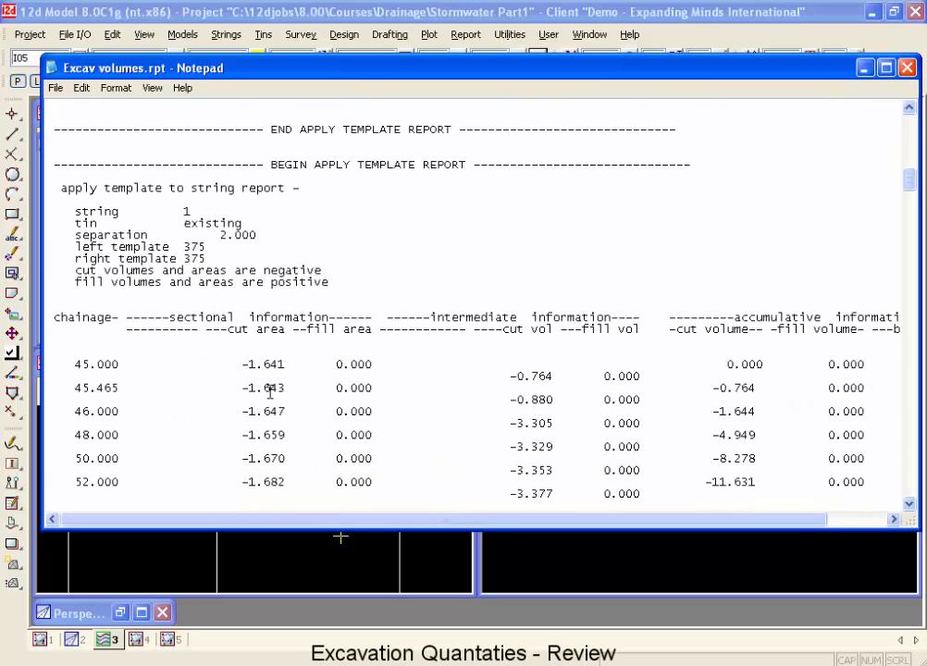
scroll(down, 3)
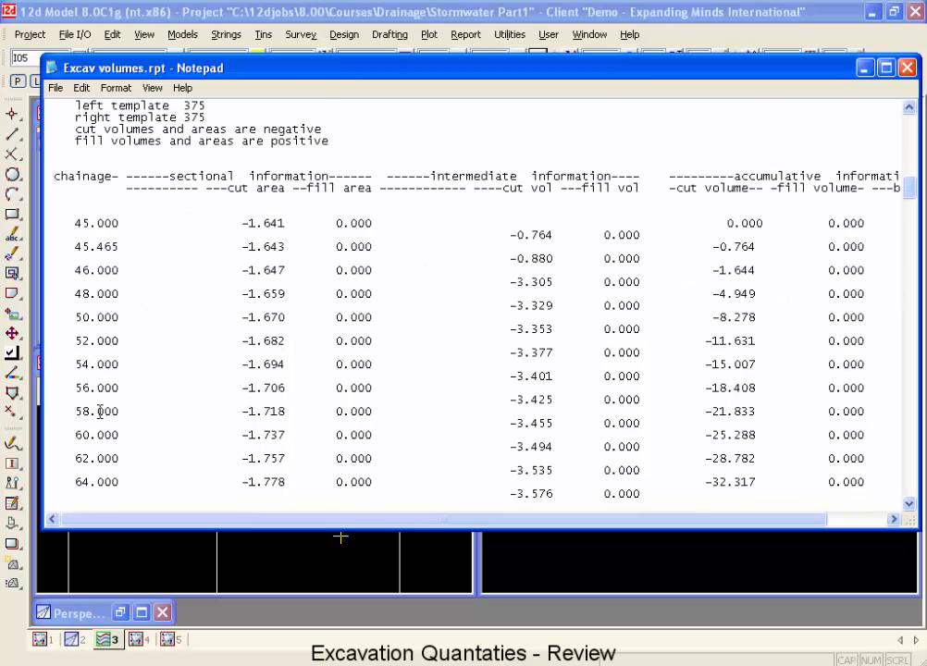
scroll(down, 3)
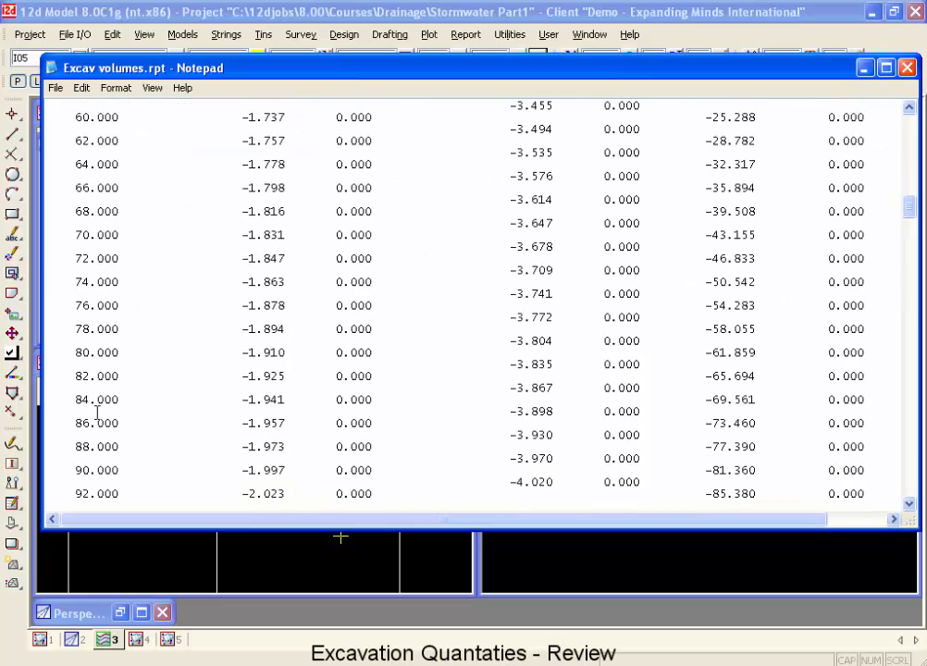
scroll(down, 3)
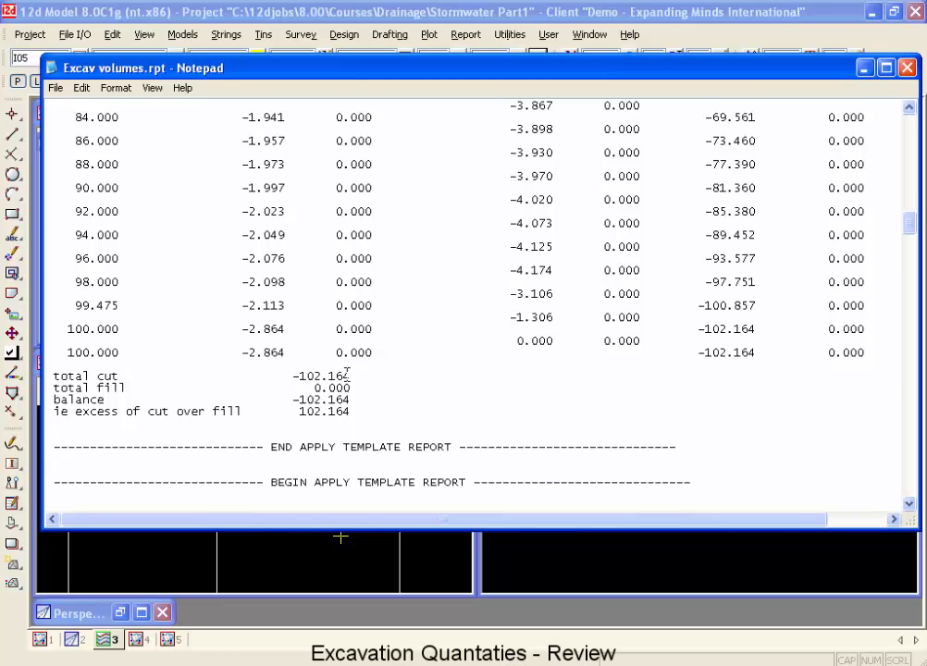
scroll(down, 3)
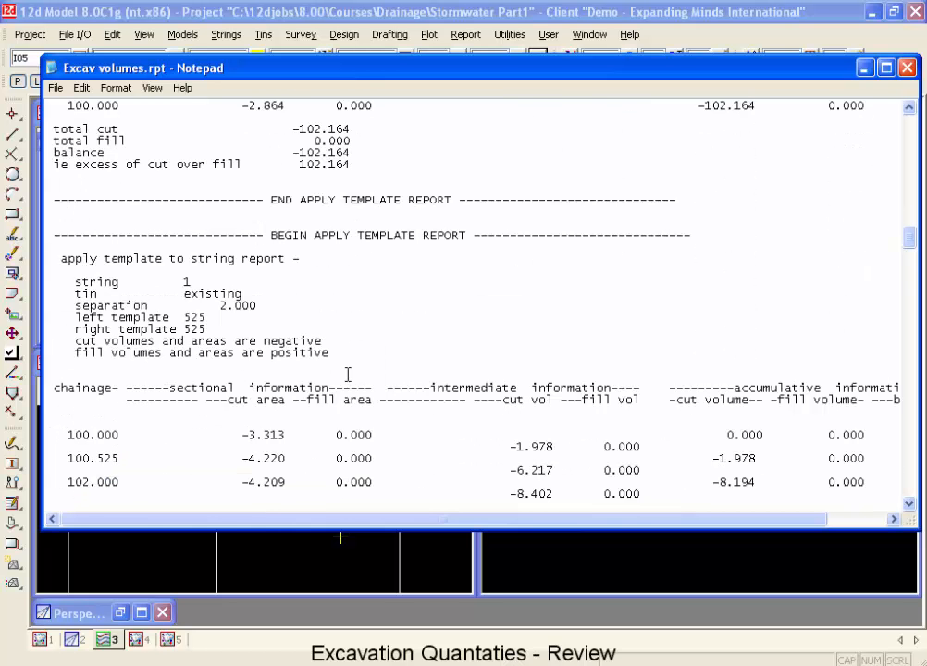